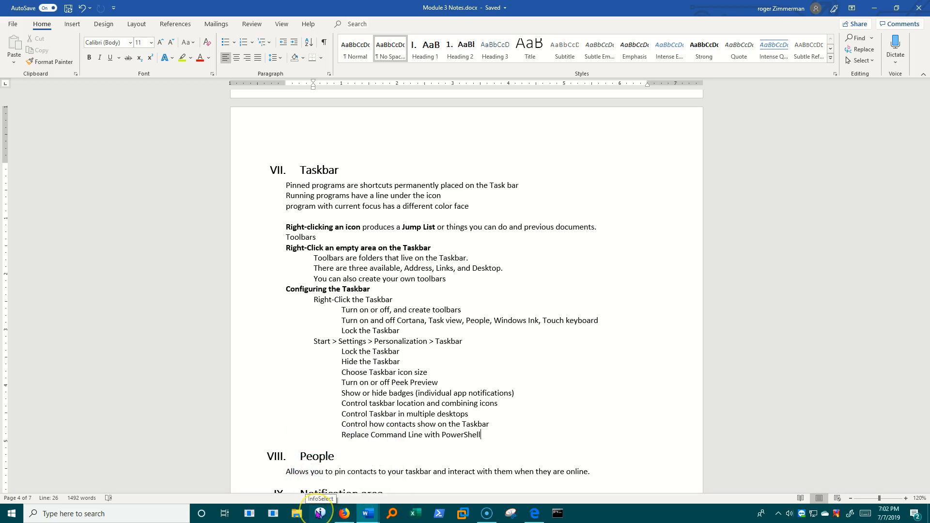
Show the jump lists for the pinned Word and PowerShell taskbar icons
right_click(319, 513)
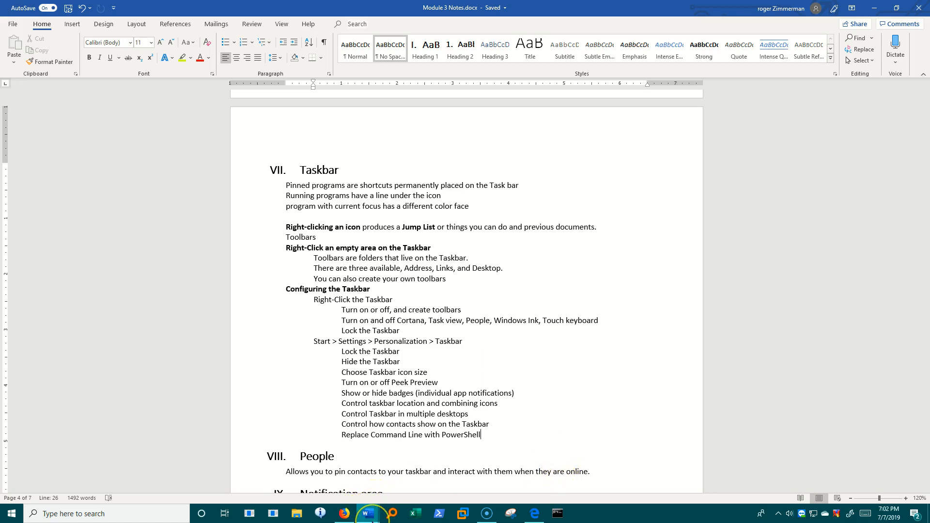
mouse_move(367, 513)
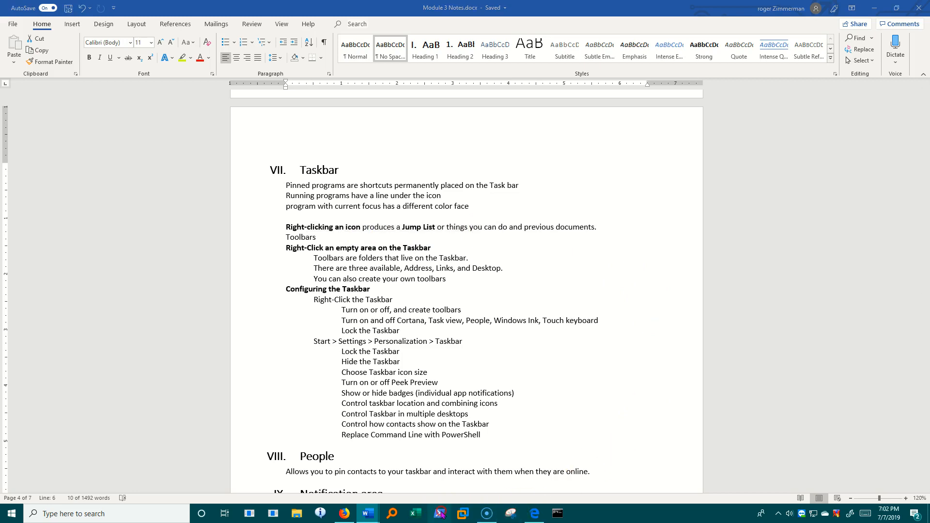
right_click(438, 514)
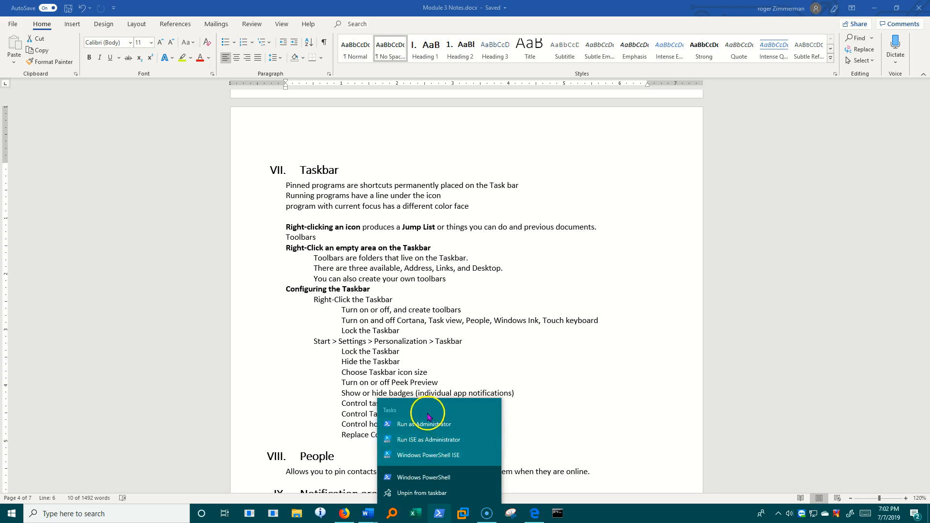
mouse_move(468, 482)
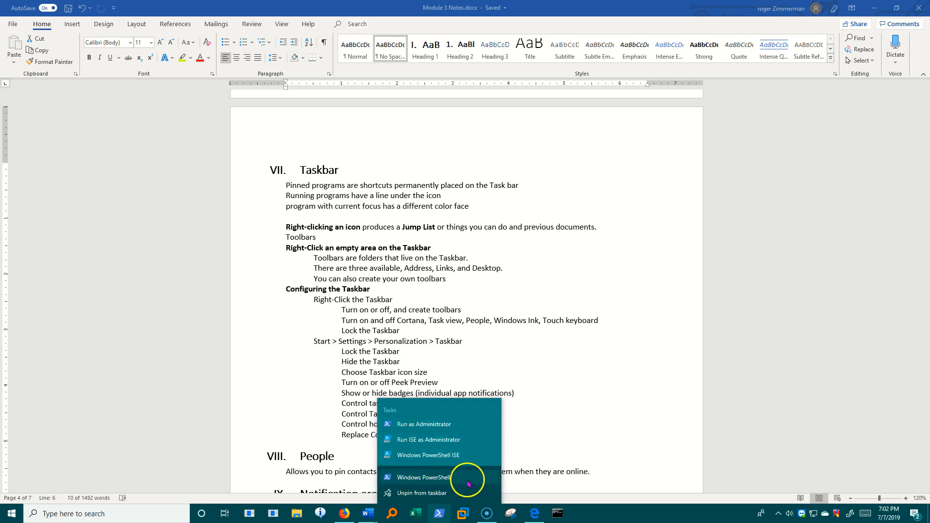
mouse_move(406, 478)
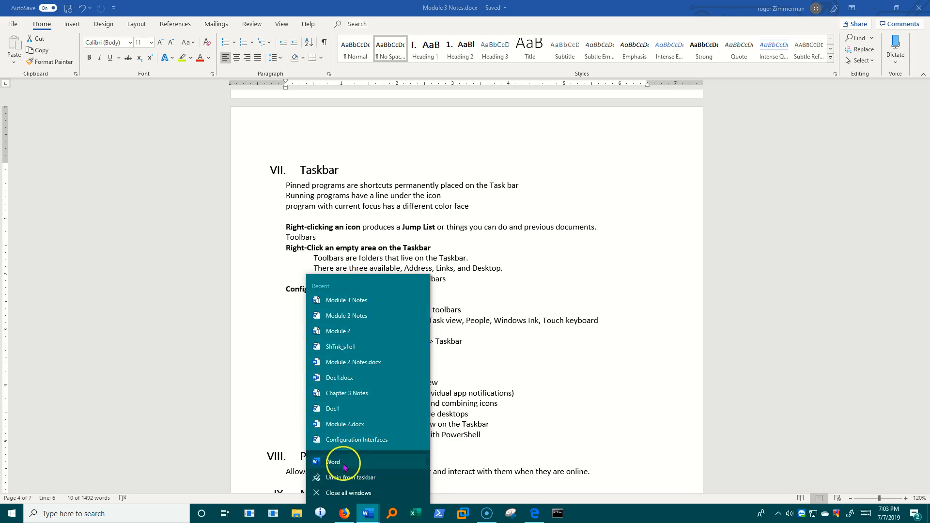
mouse_move(454, 513)
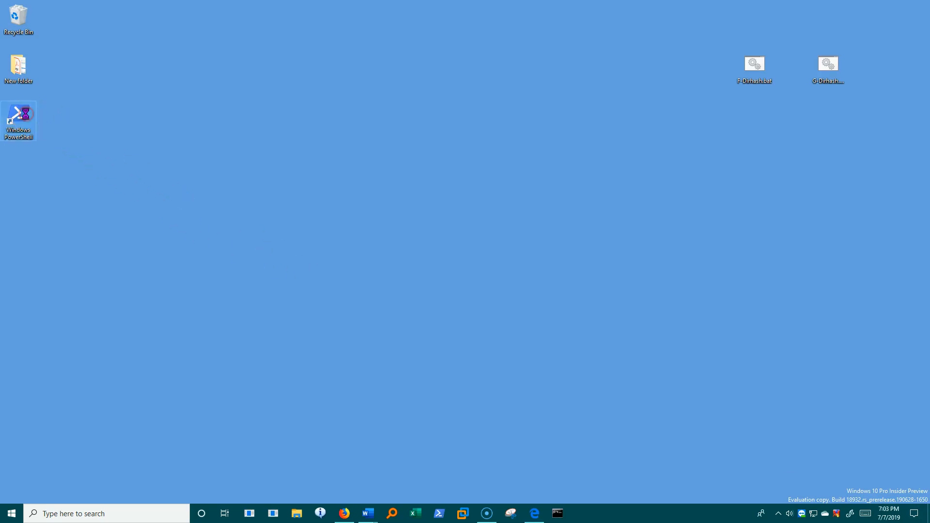
right_click(18, 121)
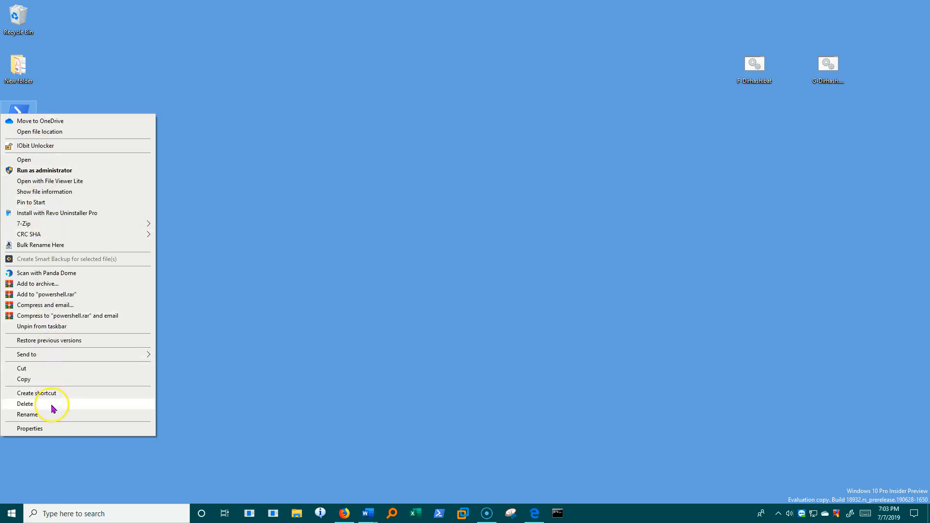
mouse_move(283, 397)
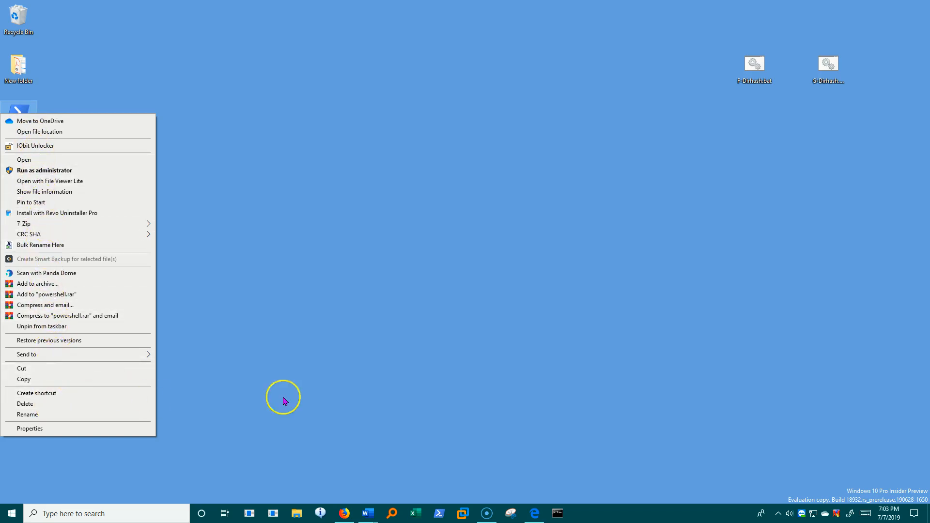
click(418, 491)
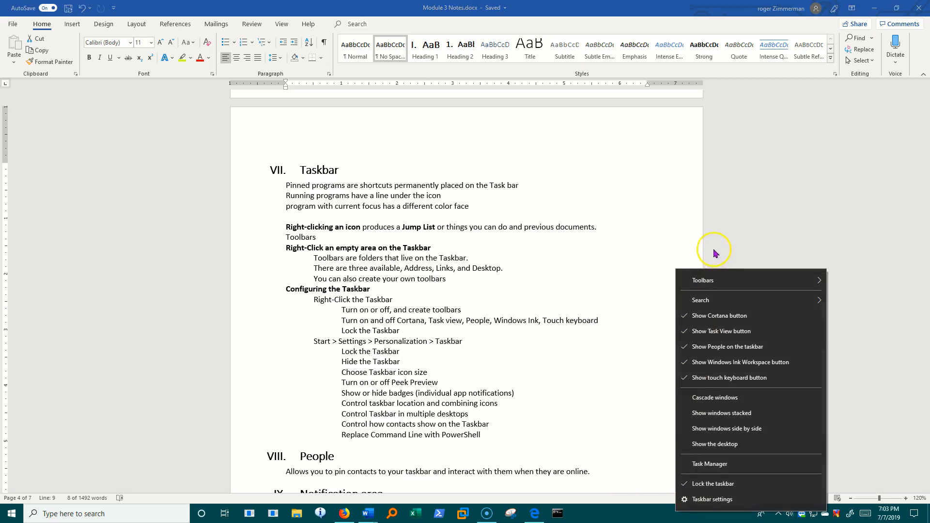
mouse_move(703, 280)
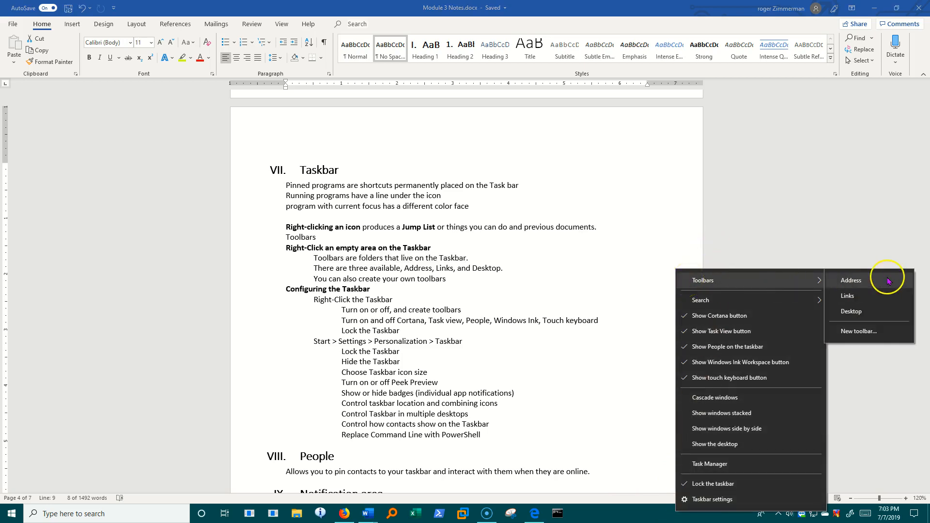
mouse_move(867, 279)
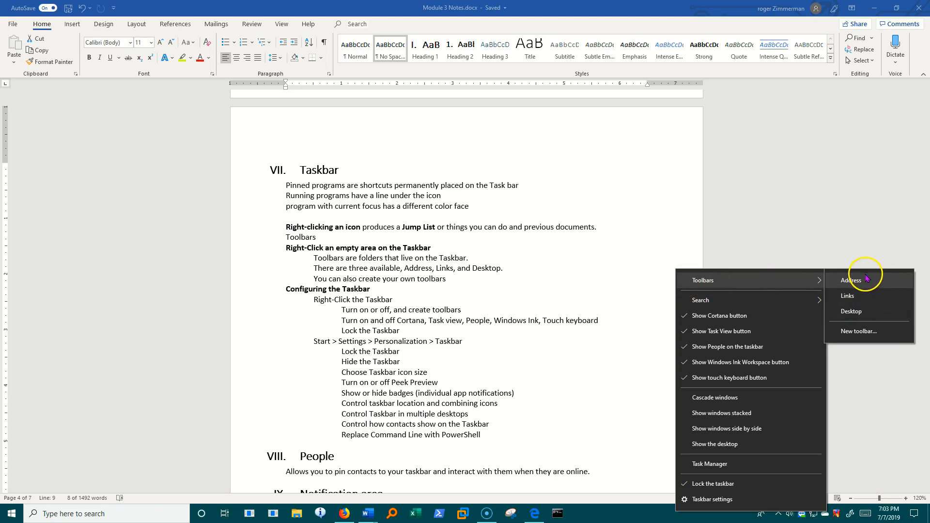
mouse_move(859, 313)
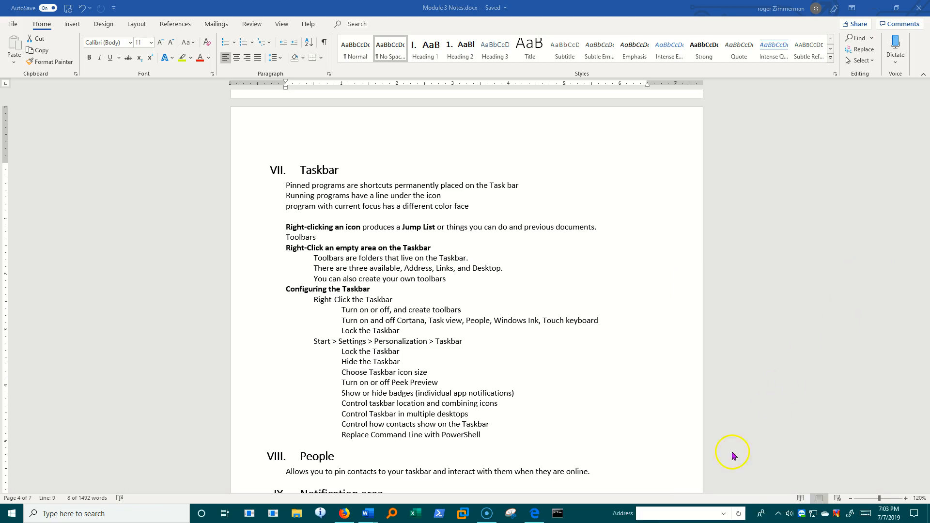
mouse_move(602, 519)
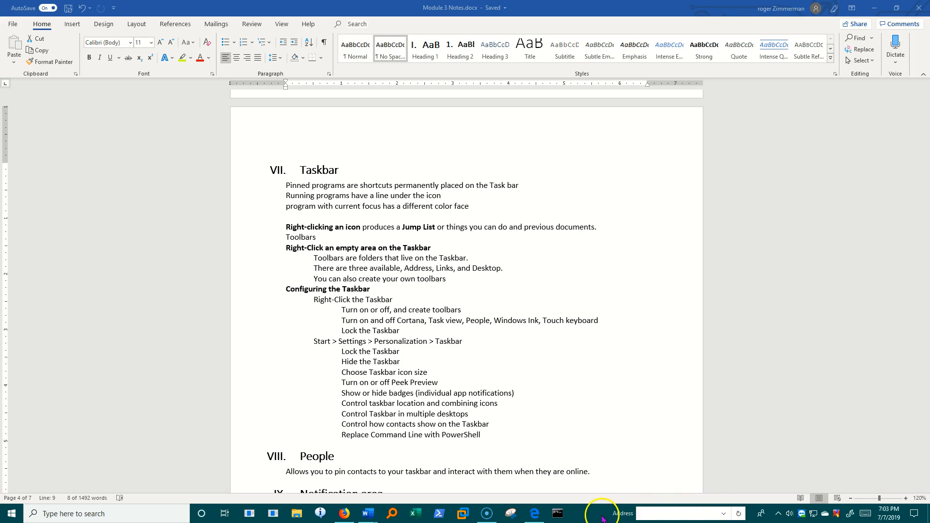
Add the Address toolbar through the taskbar's Toolbars menu
right_click(600, 513)
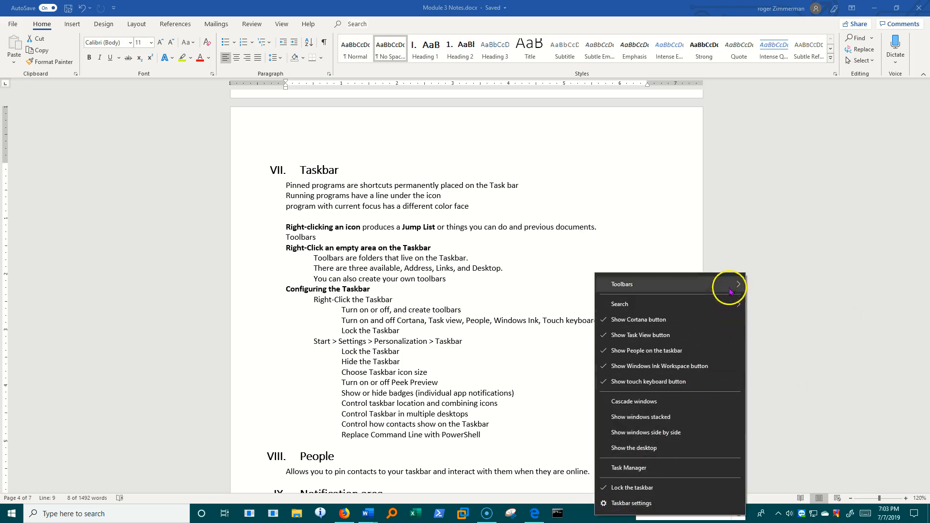
click(762, 281)
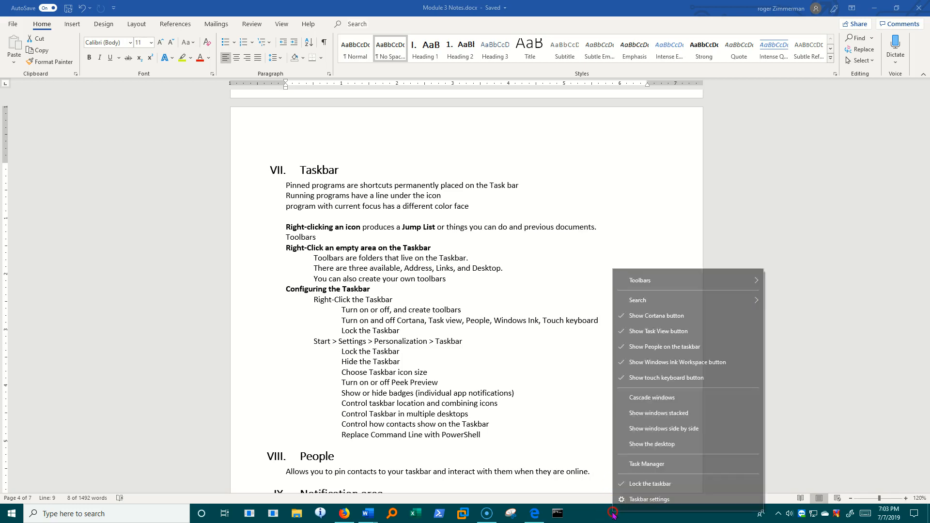
mouse_move(640, 280)
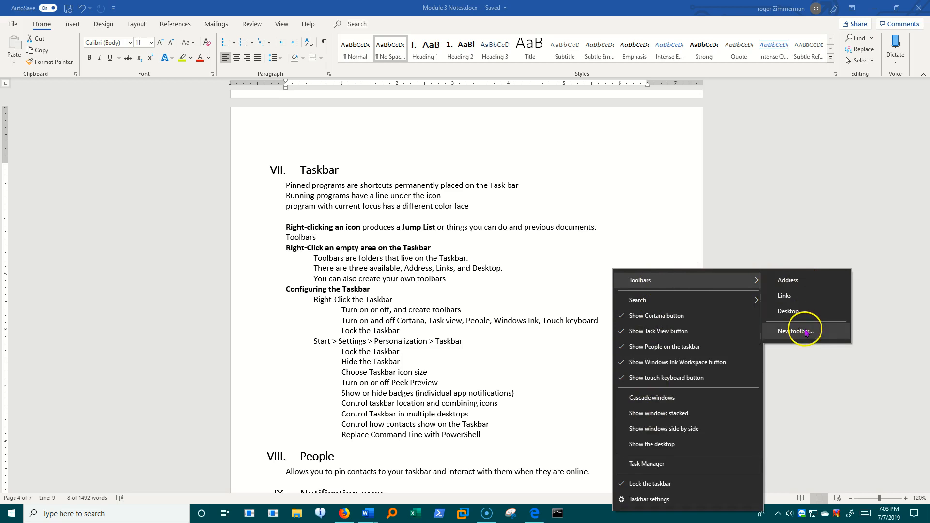
Create a new taskbar toolbar from the OneDrive PCC folder
click(795, 331)
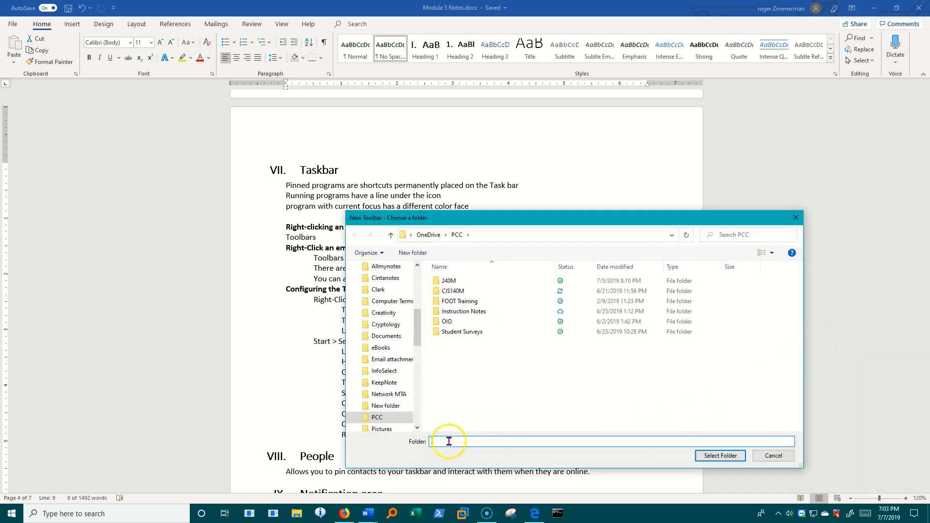
click(386, 406)
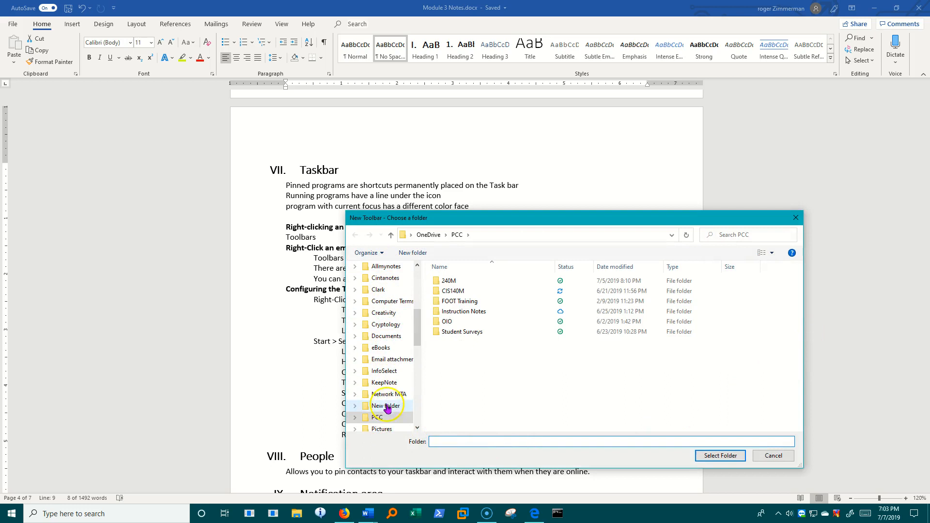
click(376, 417)
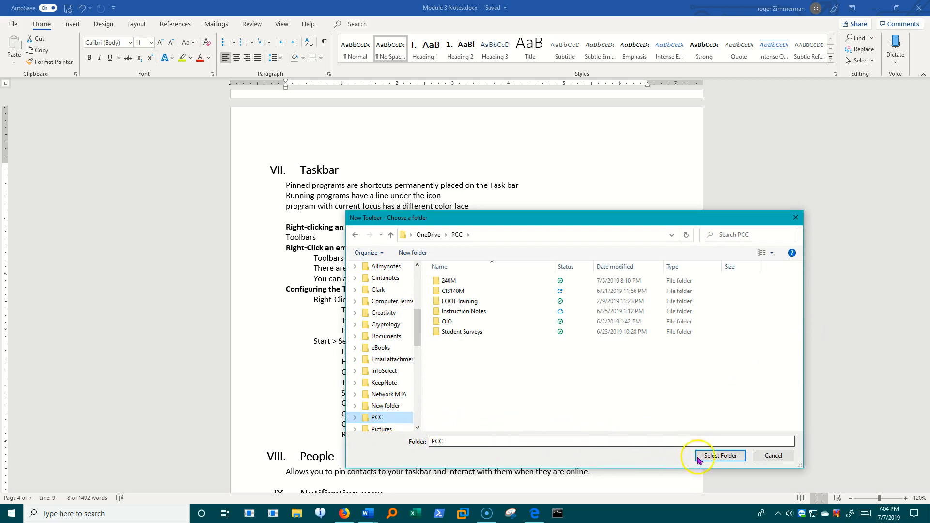
click(719, 455)
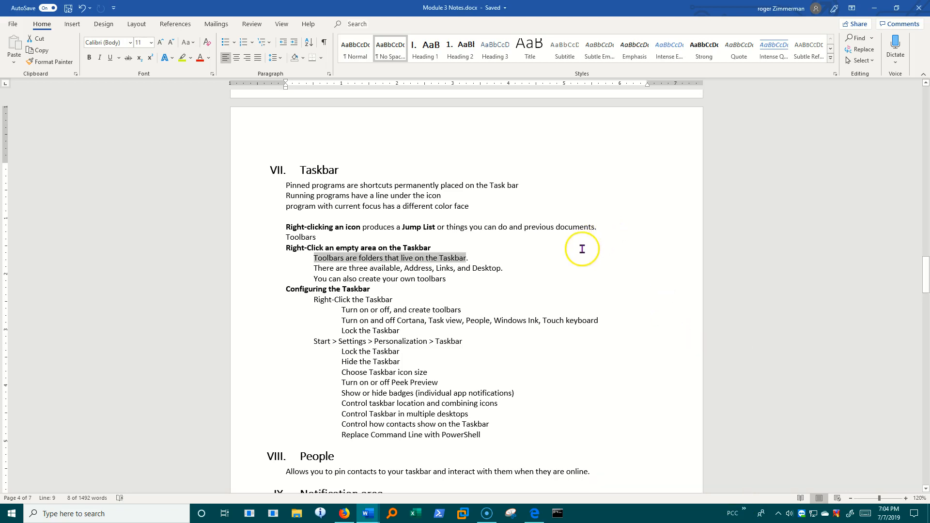
mouse_move(354, 324)
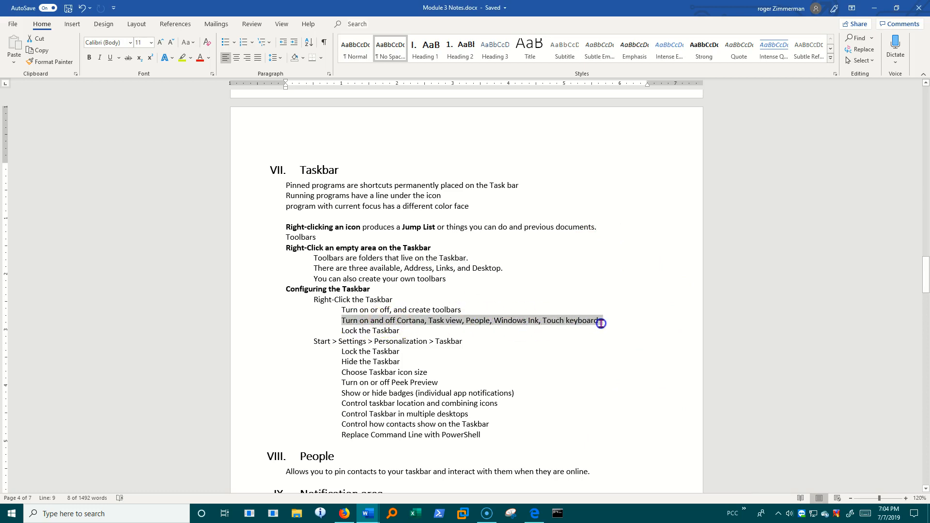
Bring up the taskbar shortcut menu with the Show Cortana button toggle
right_click(688, 513)
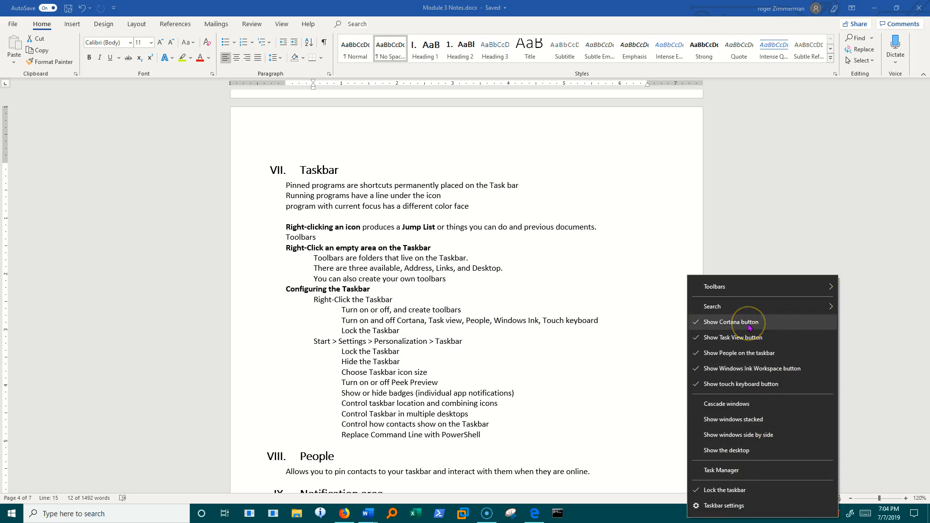
mouse_move(750, 337)
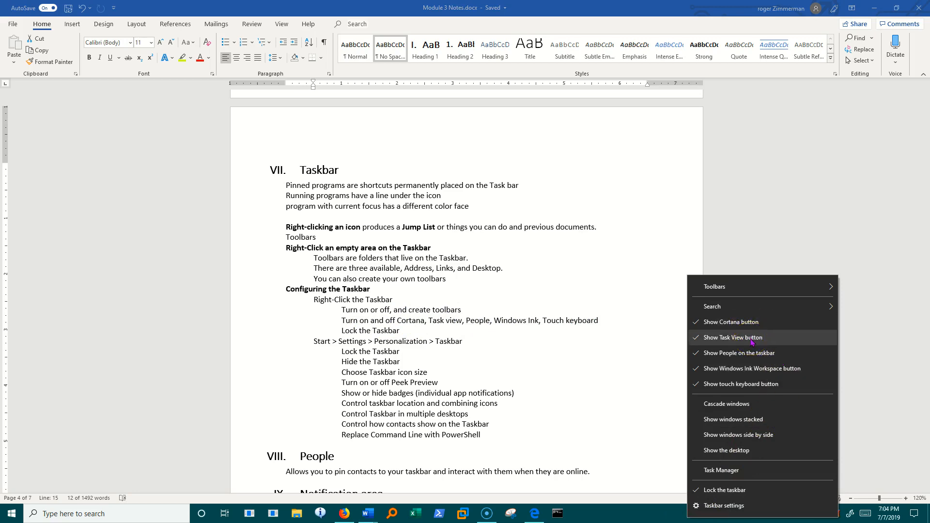
mouse_move(729, 374)
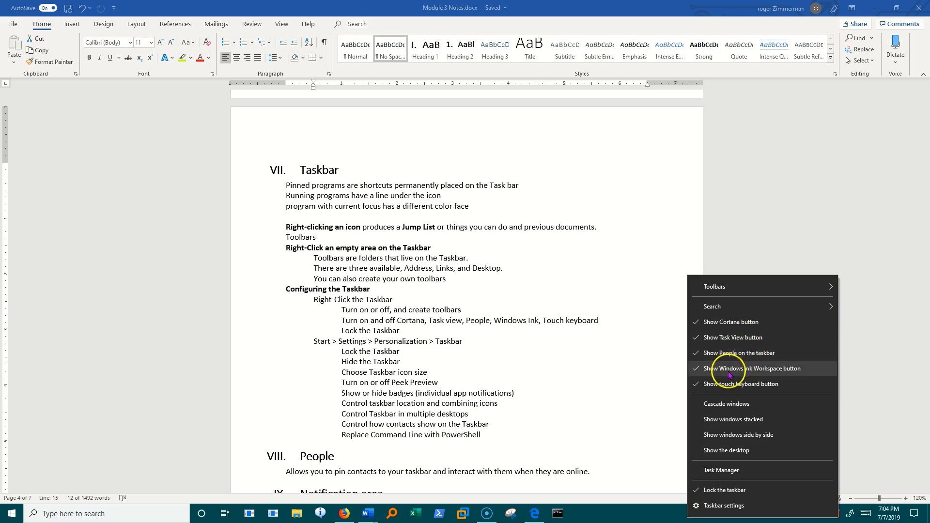
mouse_move(737, 384)
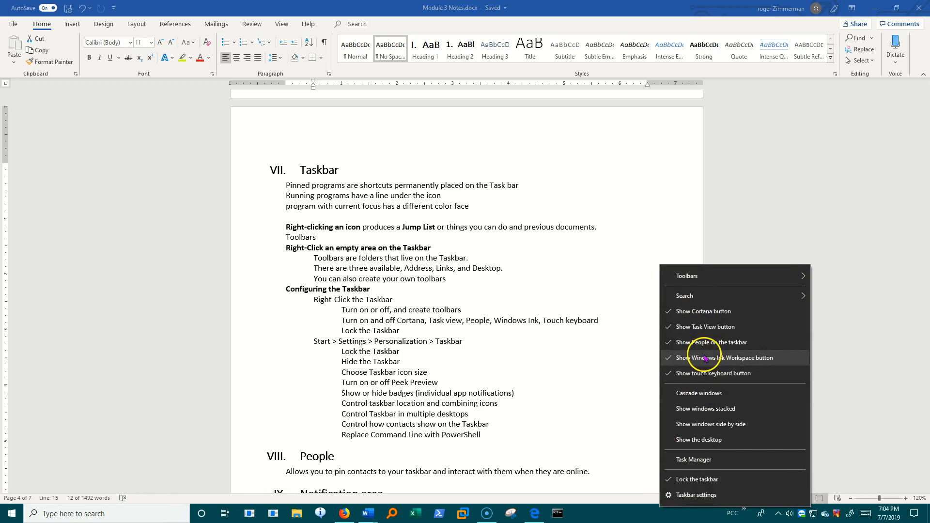
mouse_move(711, 311)
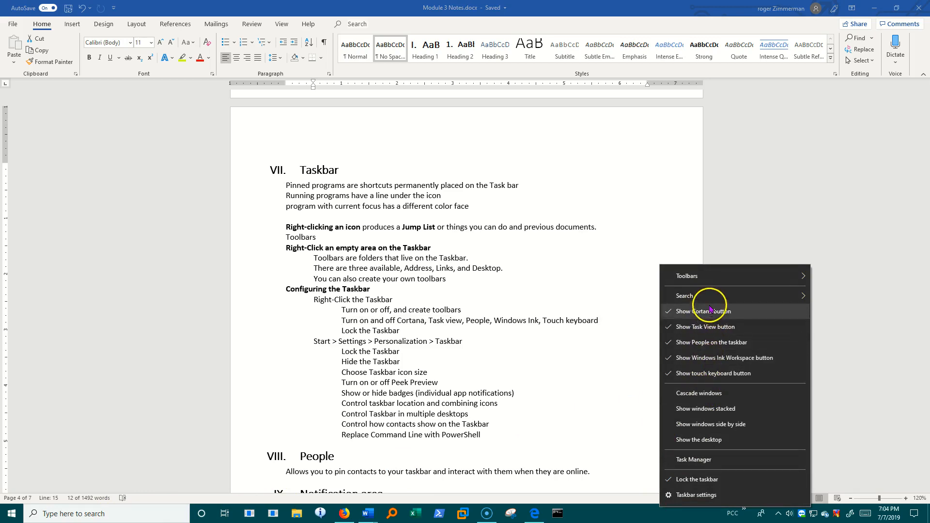
mouse_move(710, 342)
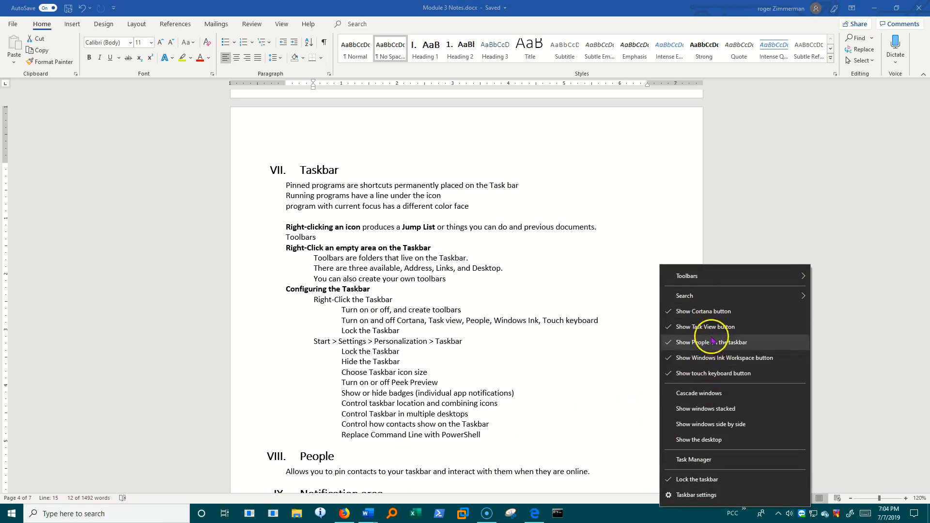
mouse_move(701, 311)
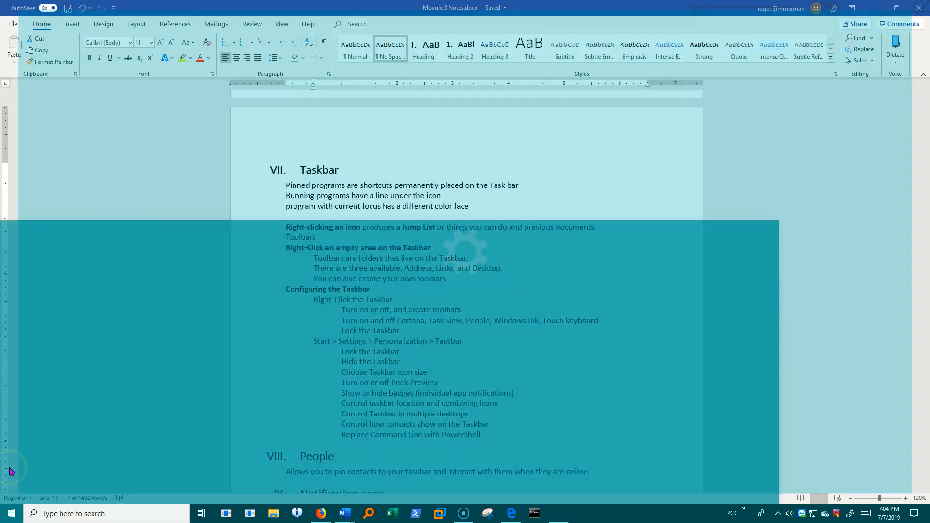
Open the Personalization > Taskbar page in Windows Settings
click(557, 514)
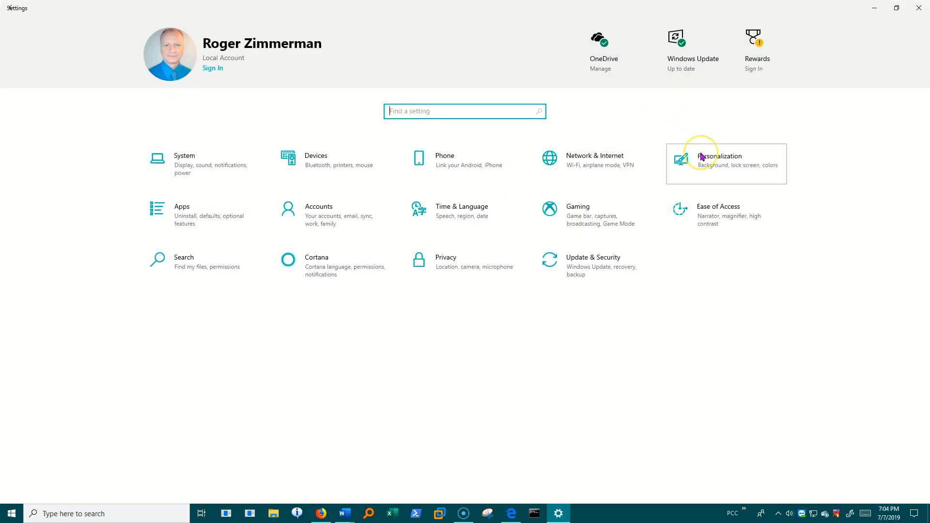
click(719, 156)
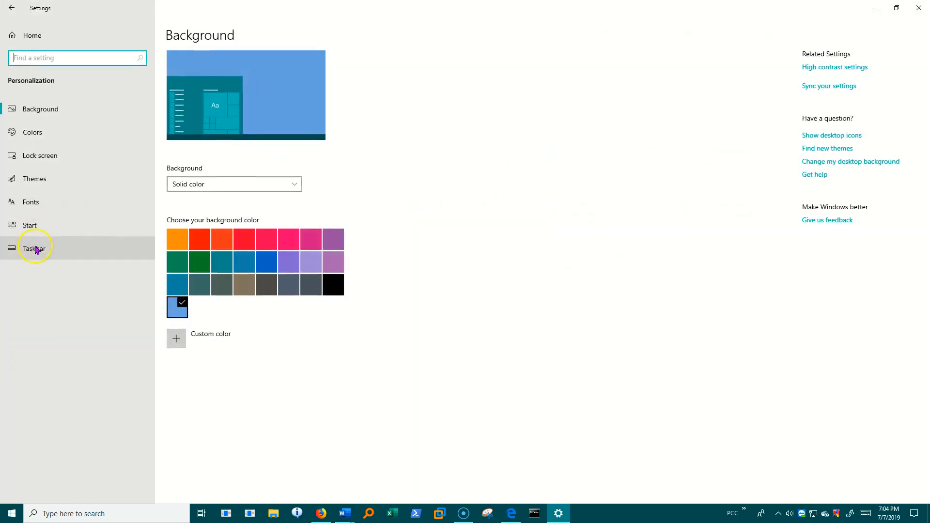
click(34, 249)
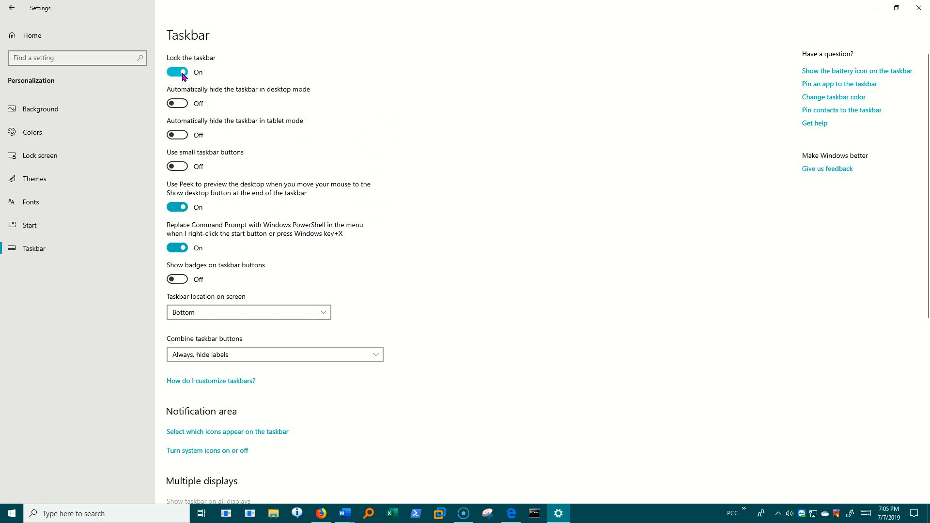
click(176, 72)
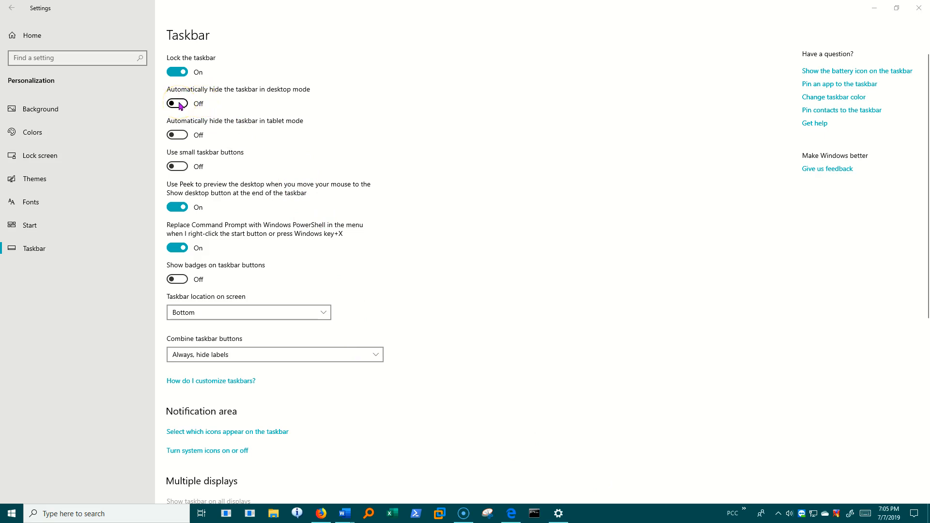
Turn auto-hide the taskbar in desktop mode on, then back off
click(177, 103)
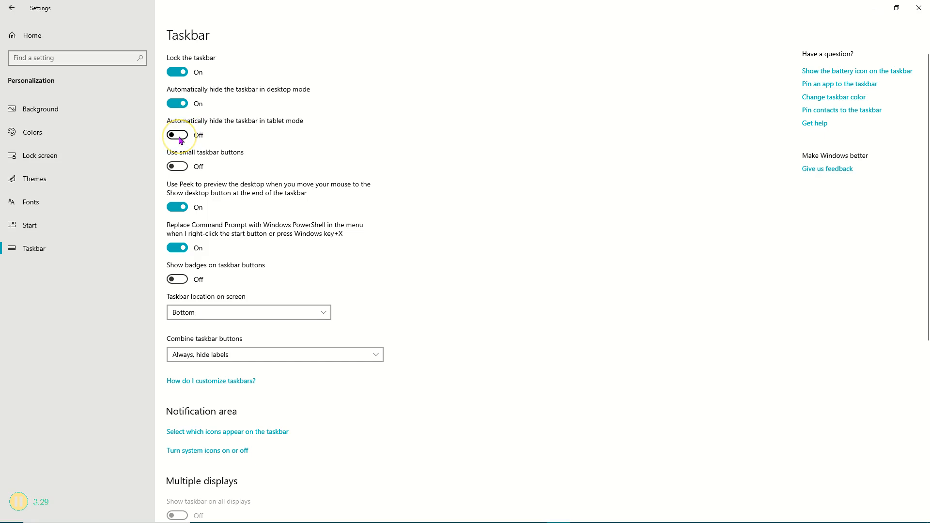
click(177, 103)
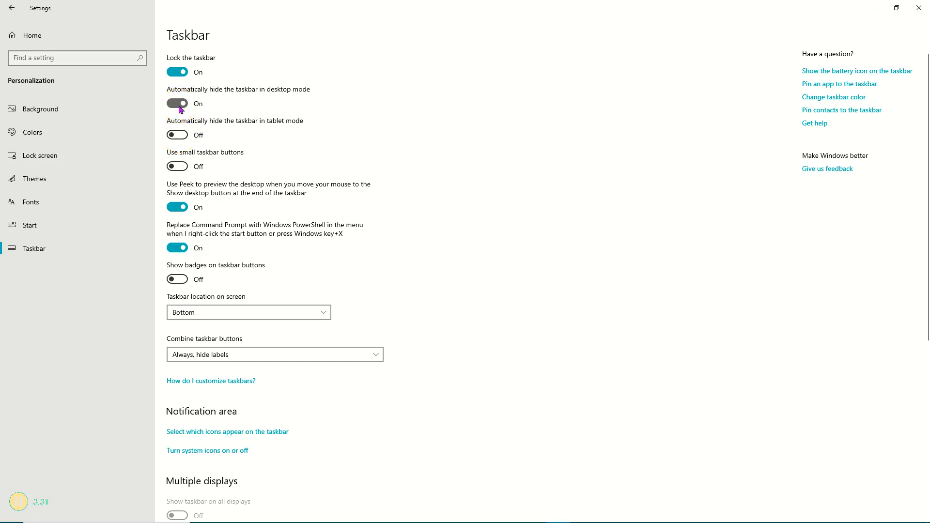
click(177, 104)
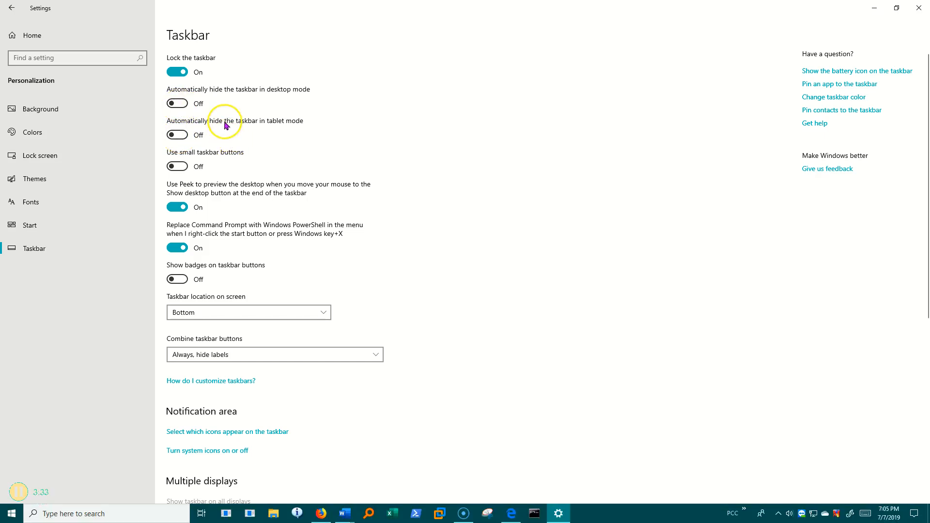
mouse_move(291, 145)
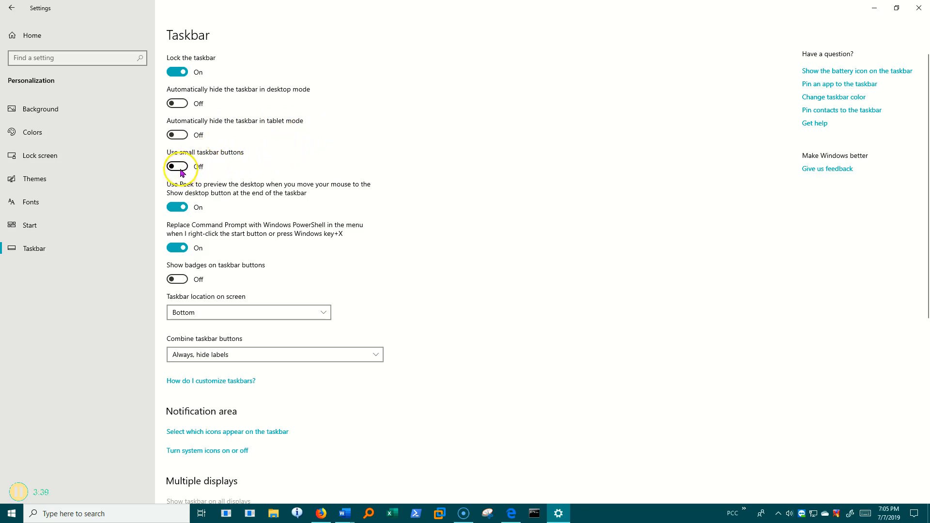
Turn on small taskbar buttons and add the Address toolbar to the taskbar
click(177, 166)
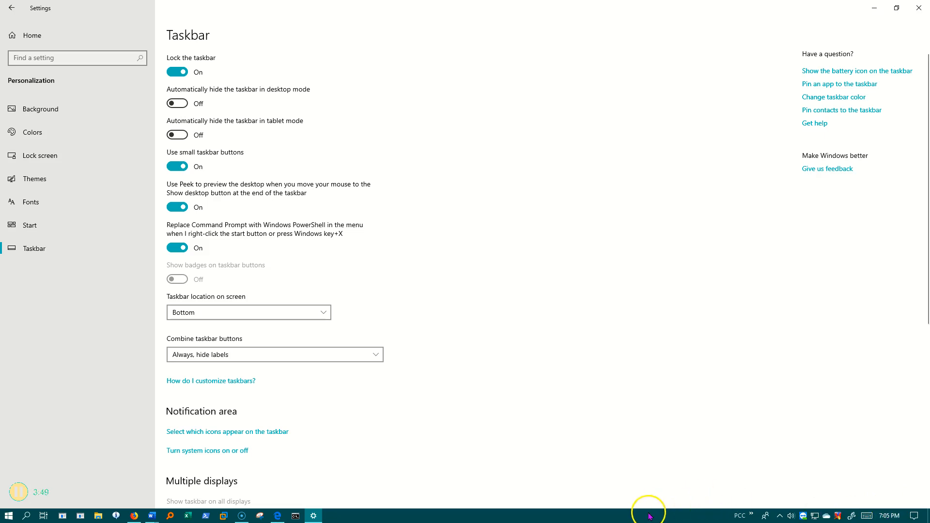
right_click(648, 515)
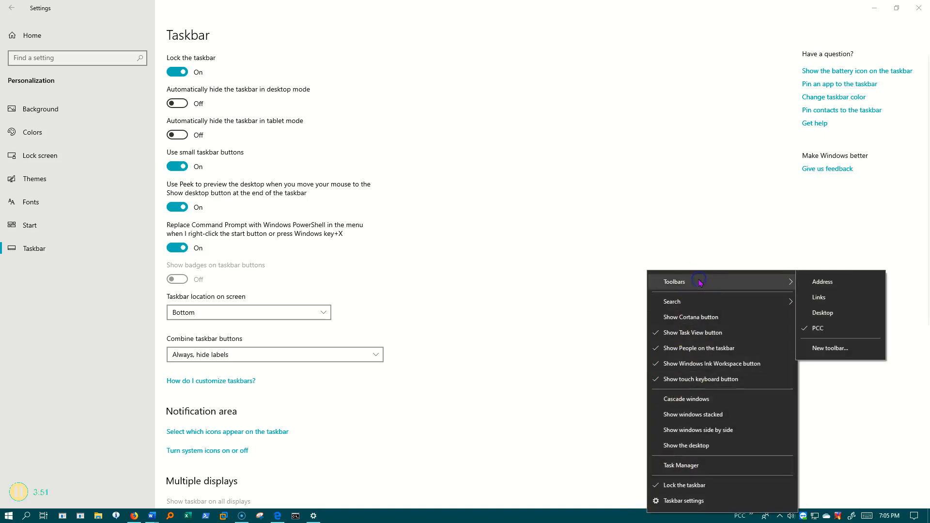
click(822, 282)
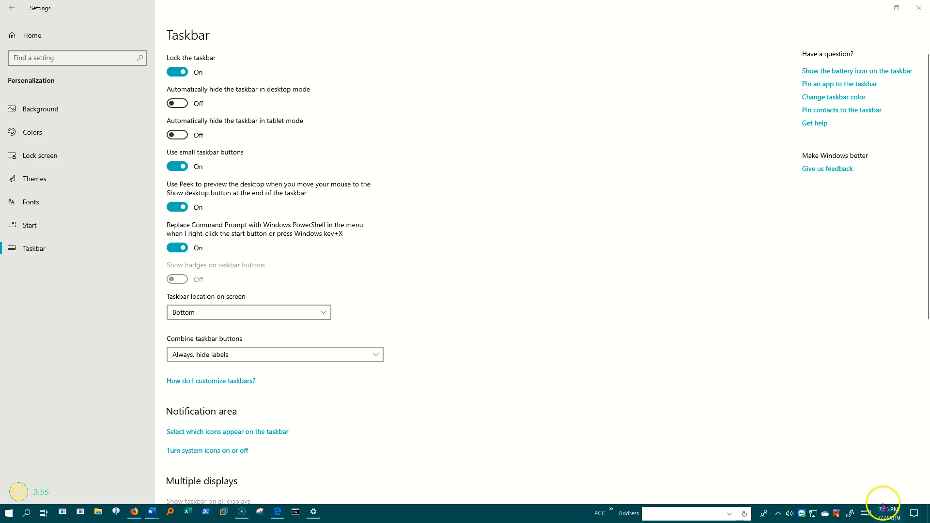
mouse_move(888, 512)
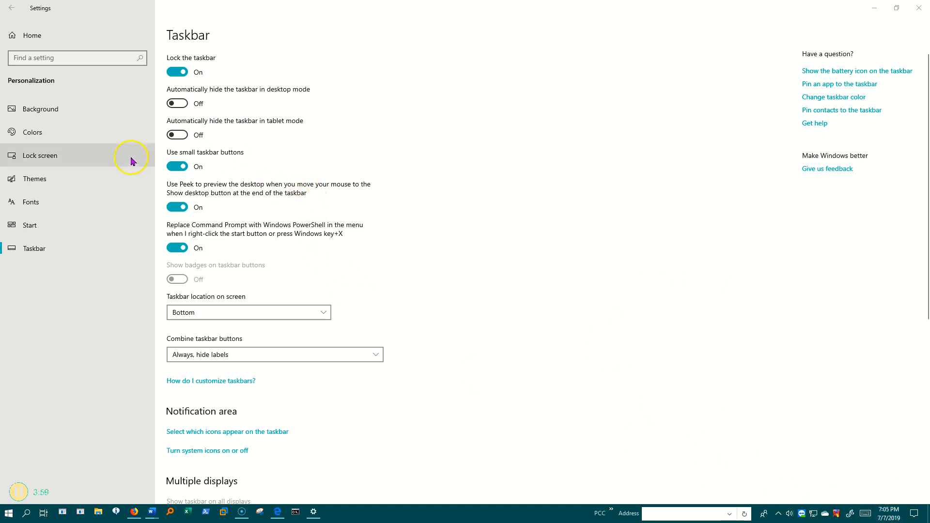
mouse_move(290, 277)
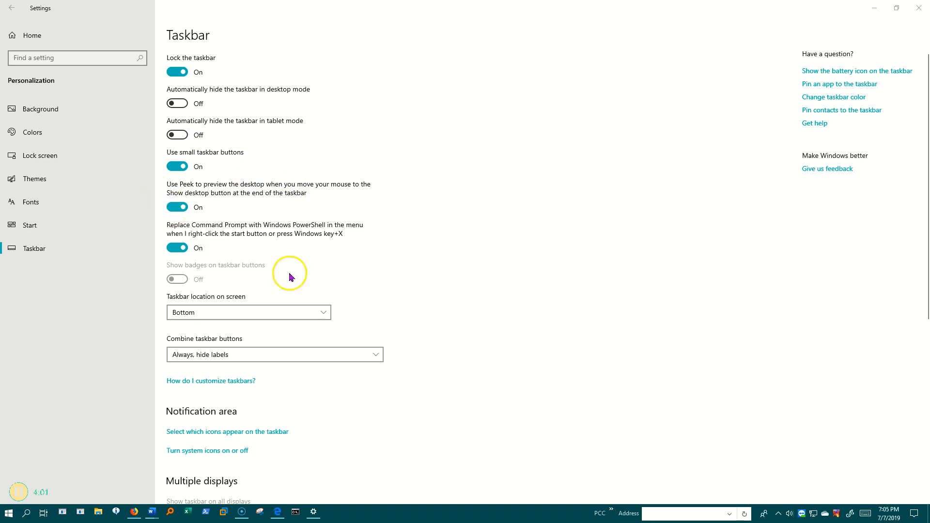
Turn small taskbar buttons off, and switch Peek off and back on
right_click(442, 512)
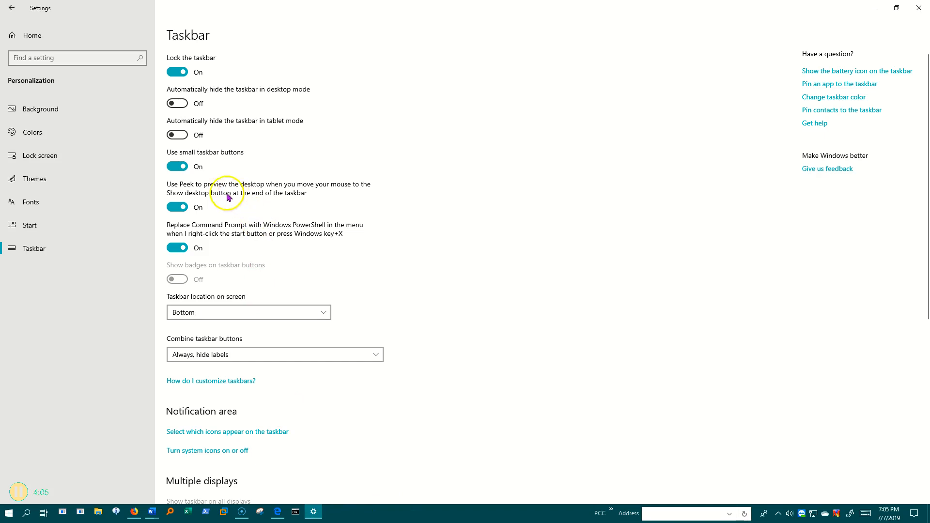
click(177, 166)
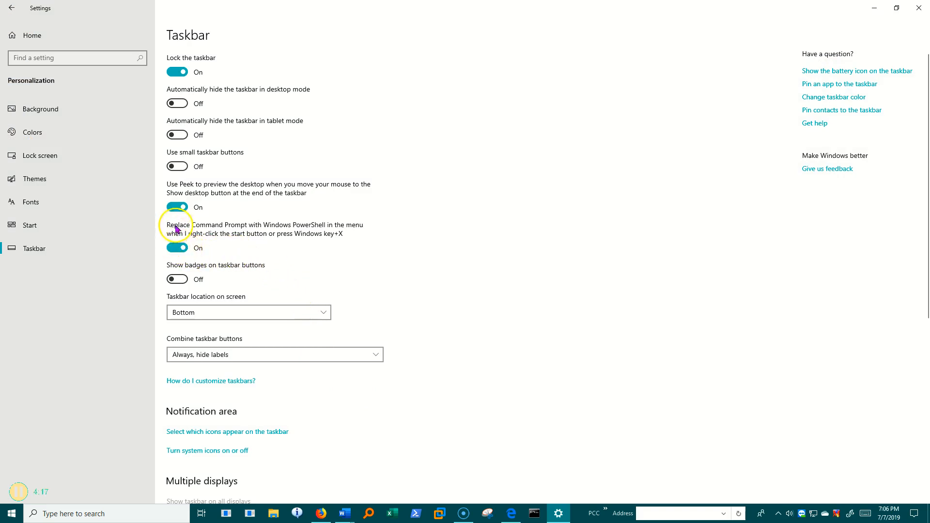
click(176, 206)
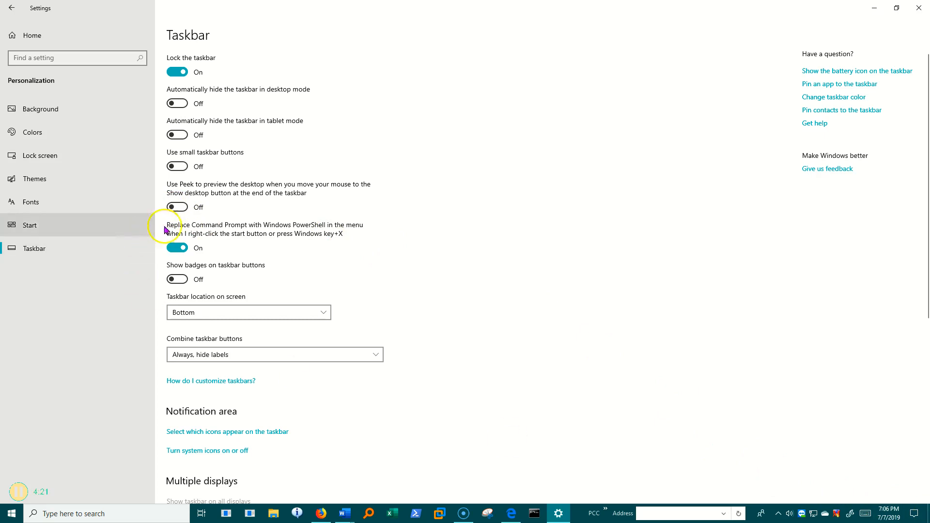
click(177, 206)
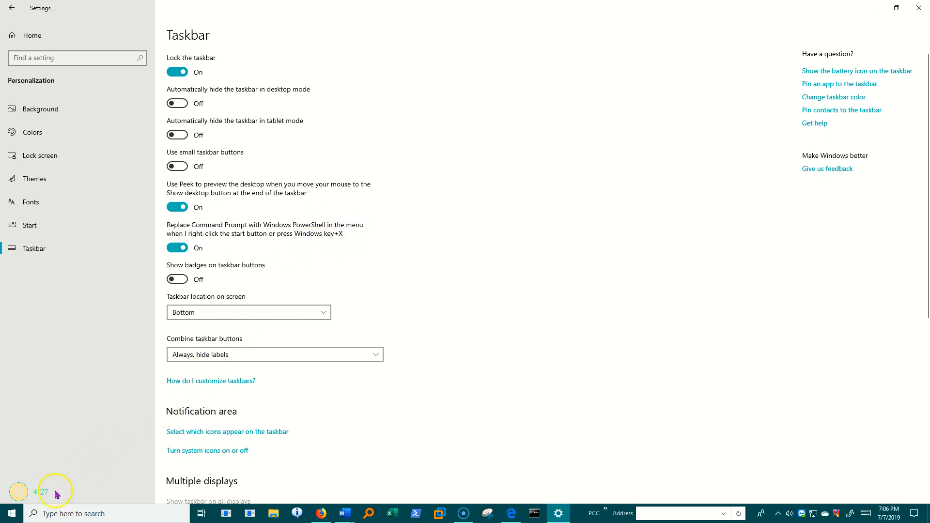
Preview the Start power menu, then toggle the PowerShell replacement option off and on
right_click(11, 513)
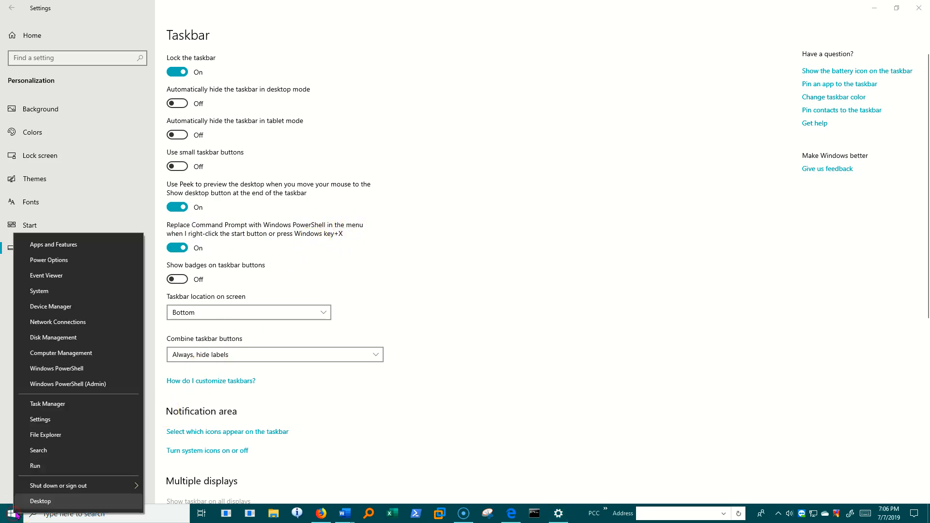
mouse_move(56, 368)
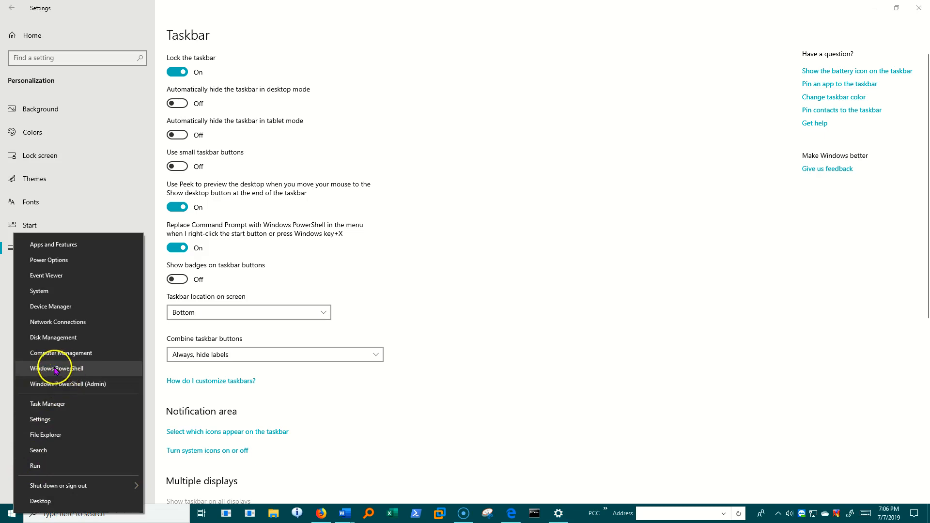
click(177, 248)
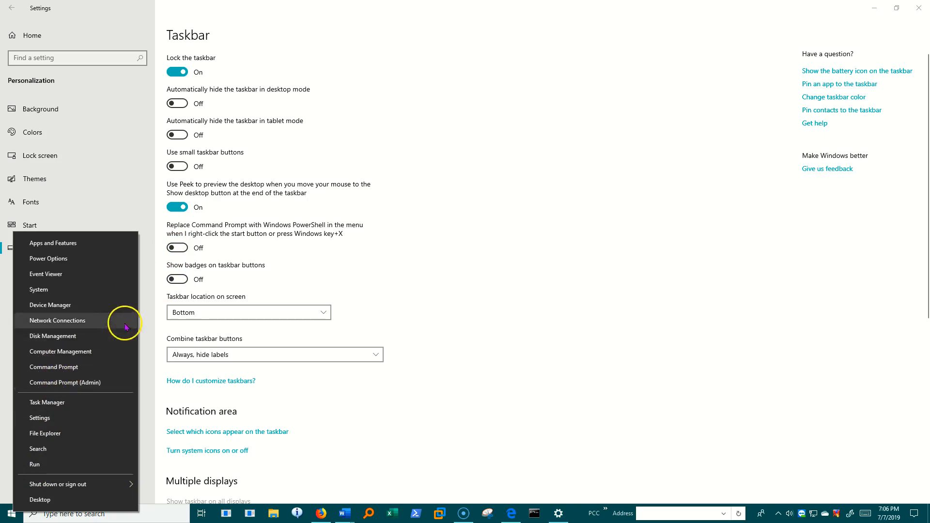
click(176, 248)
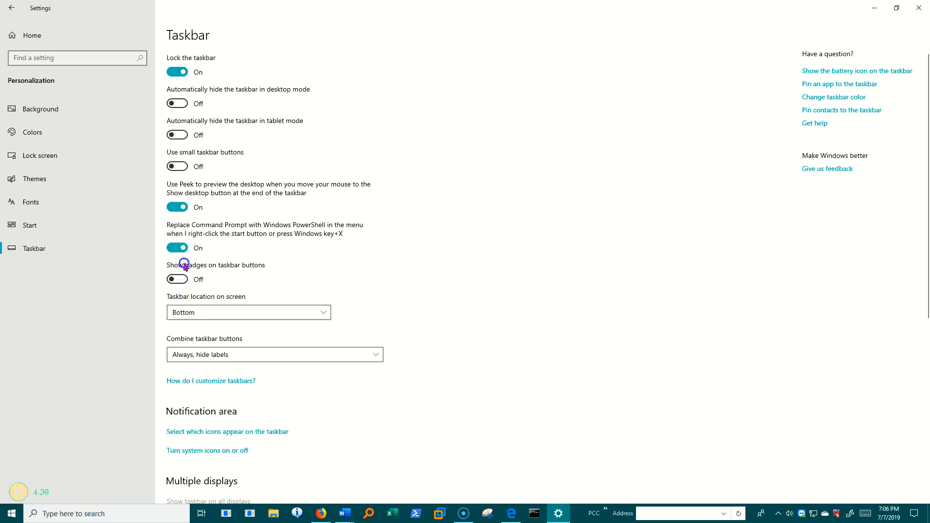
mouse_move(372, 292)
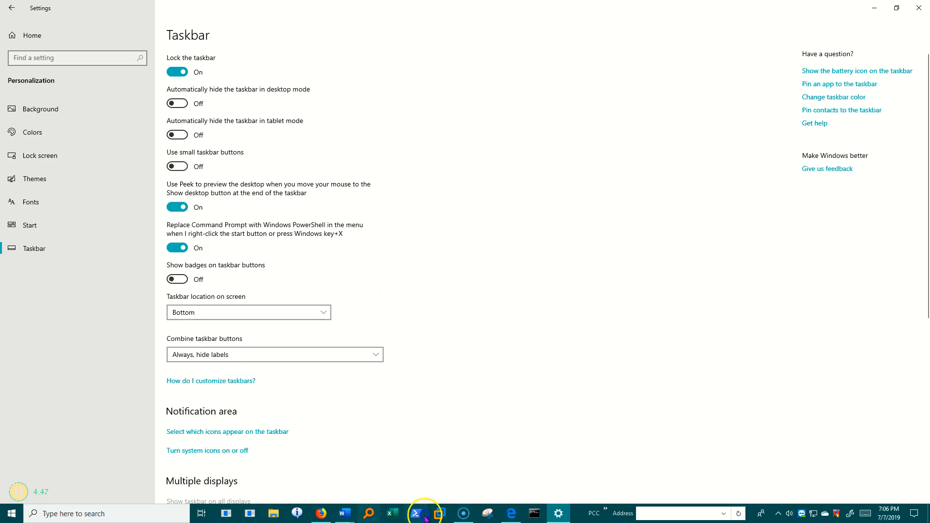
click(248, 312)
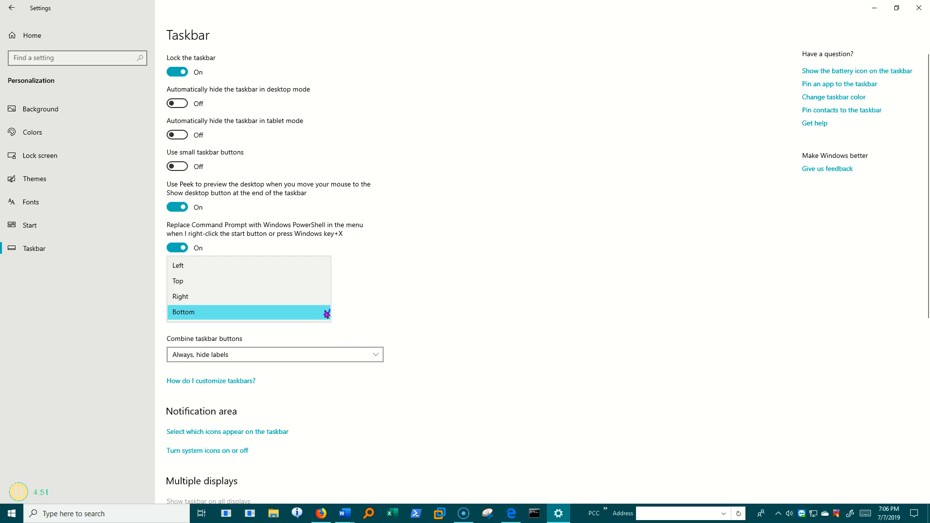
click(185, 312)
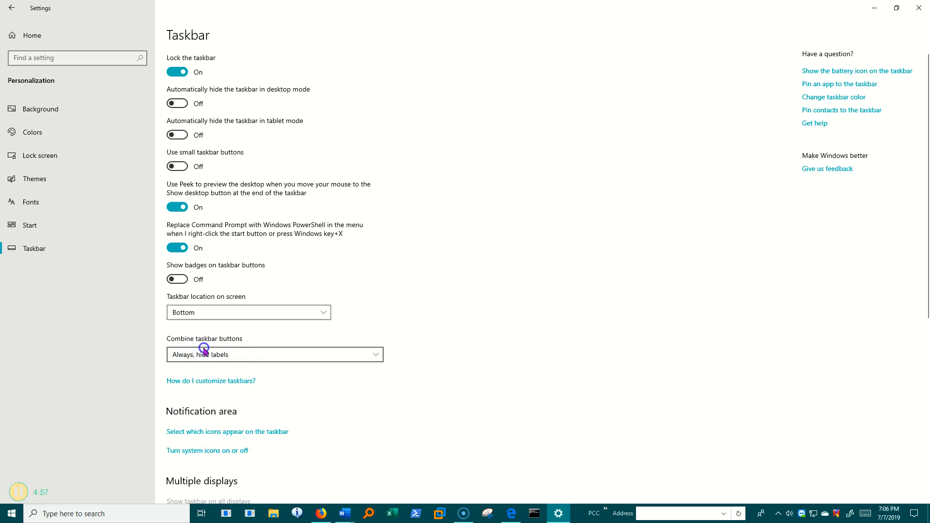
click(275, 355)
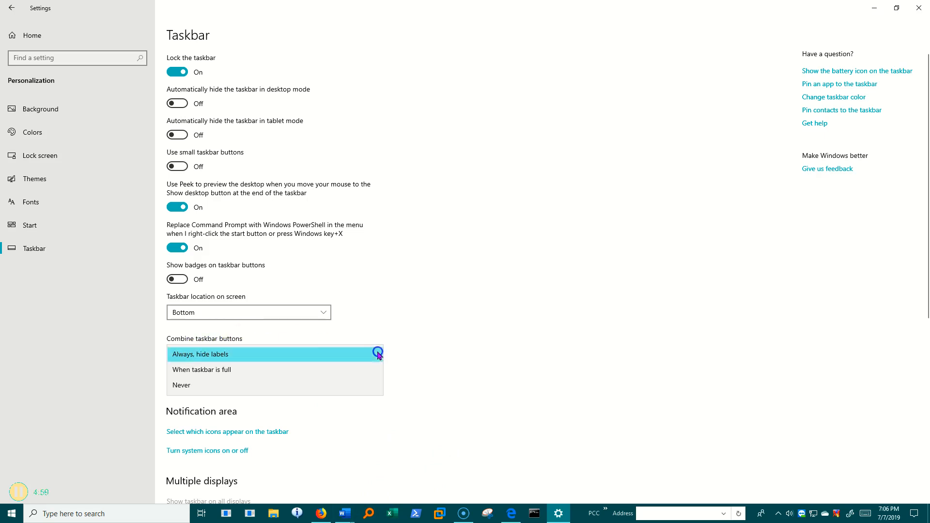
mouse_move(198, 386)
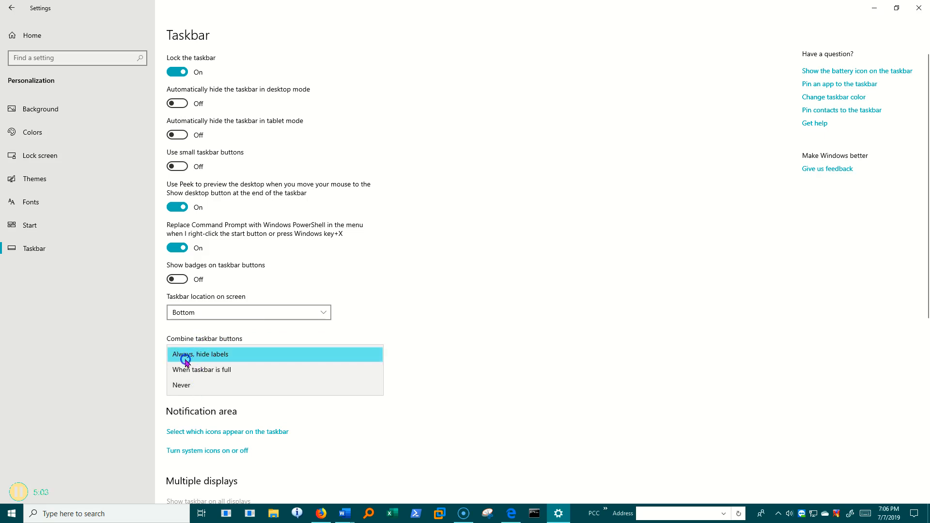
mouse_move(181, 359)
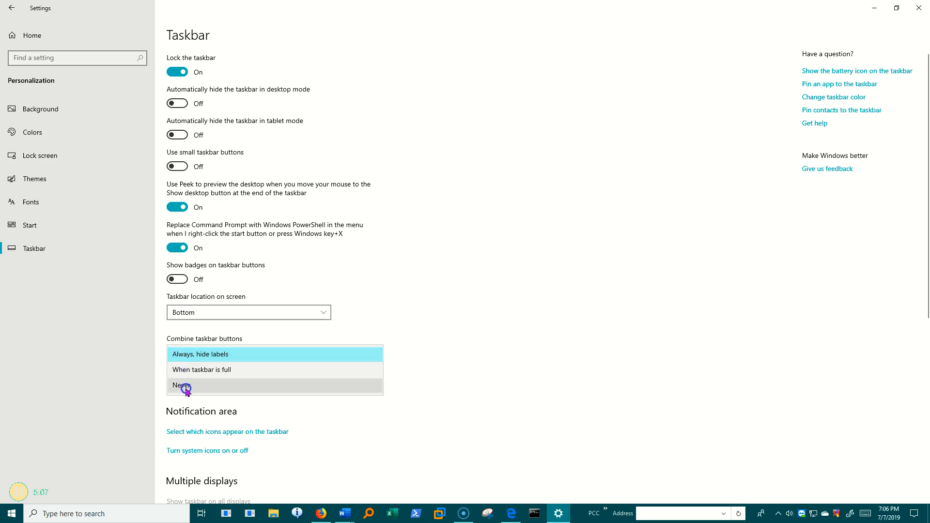
click(182, 386)
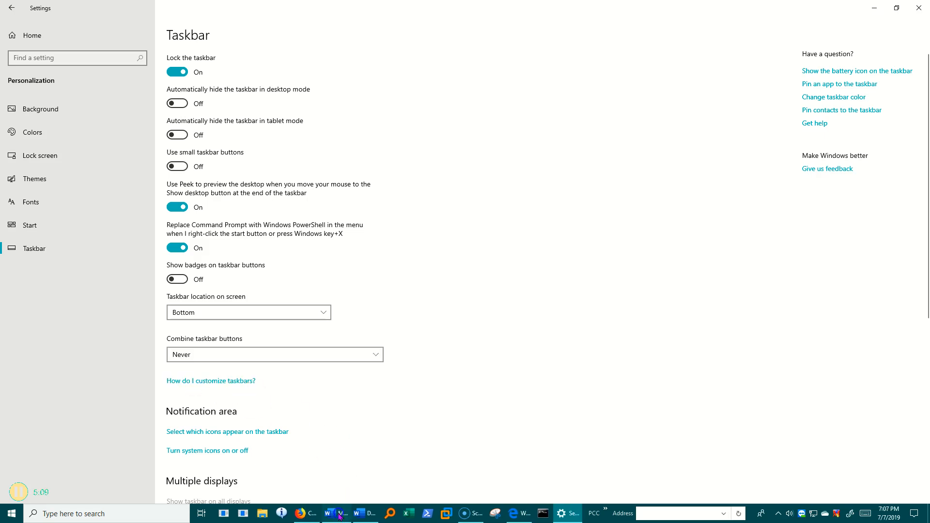
click(274, 354)
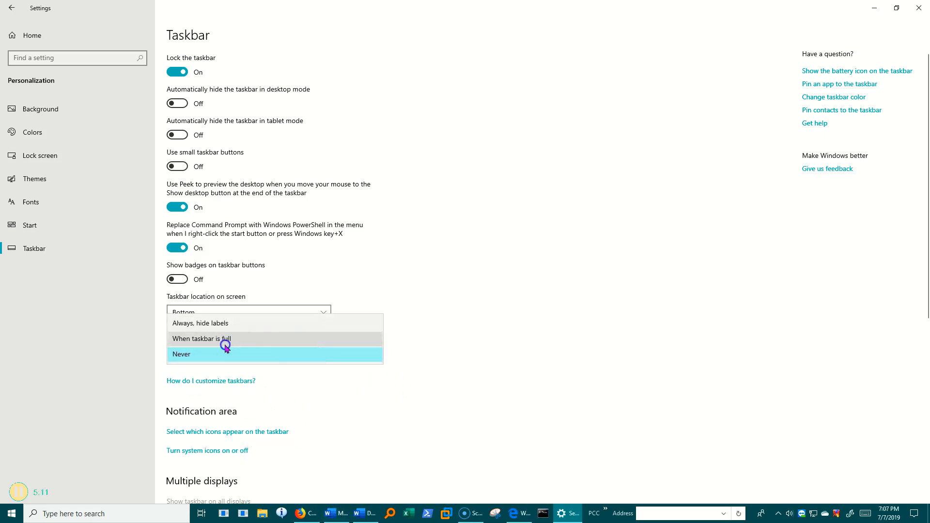
click(202, 338)
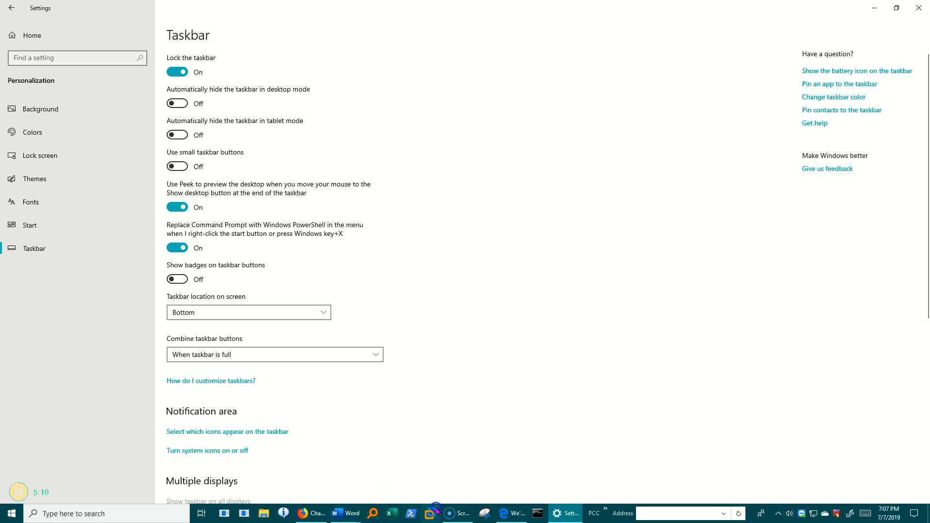
mouse_move(346, 513)
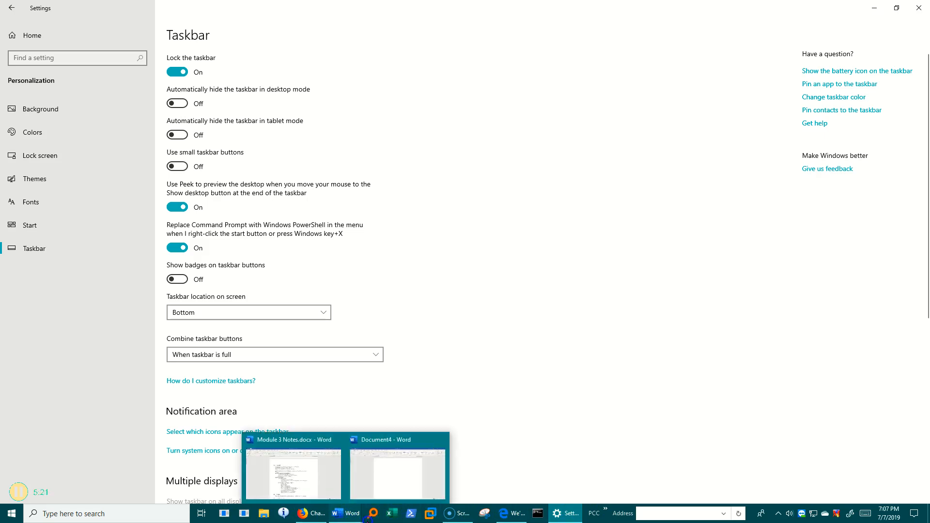
click(273, 354)
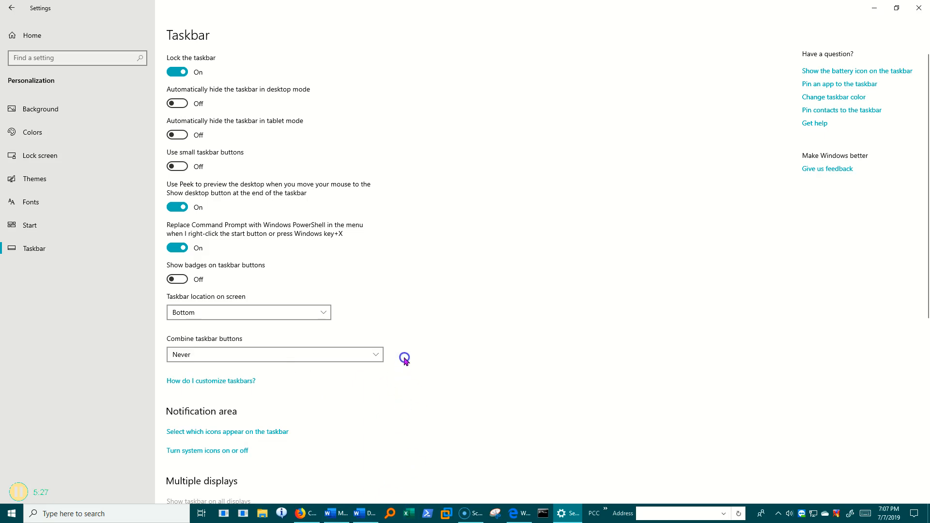
click(274, 355)
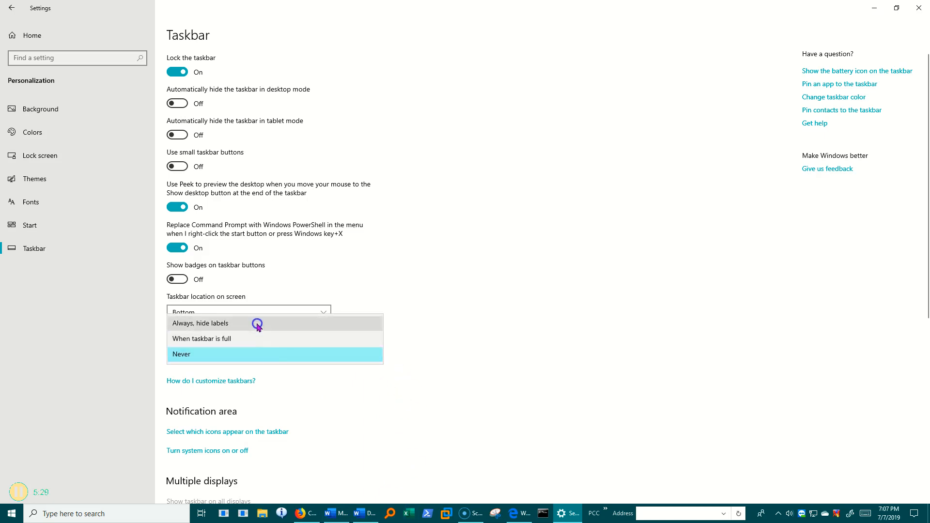
click(201, 323)
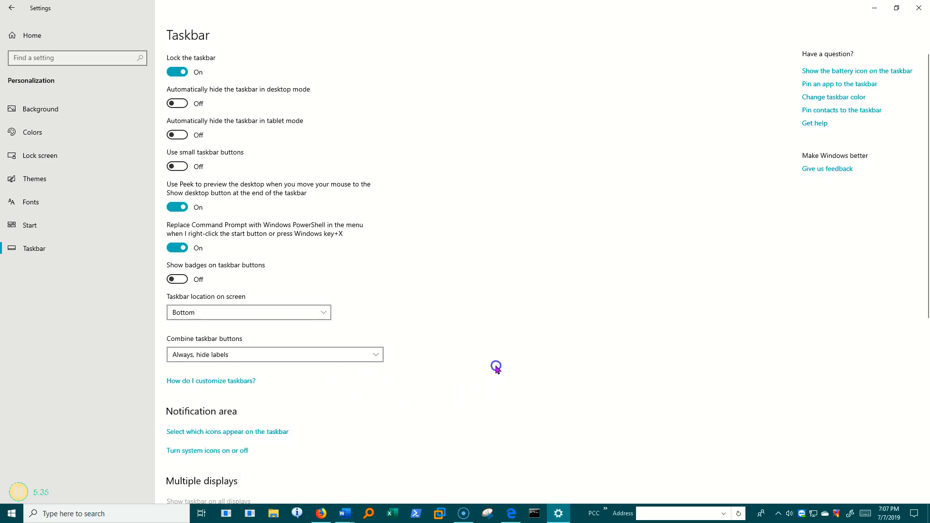
scroll(down, 3)
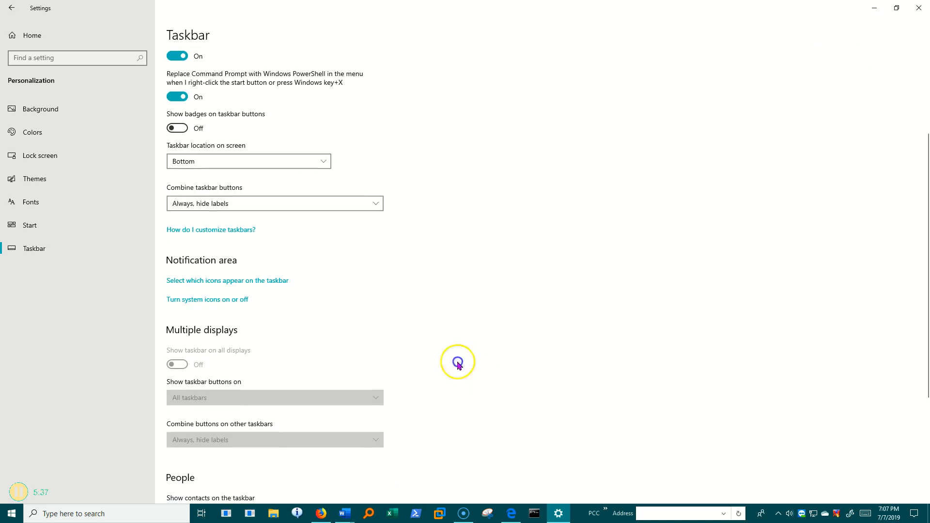
mouse_move(230, 261)
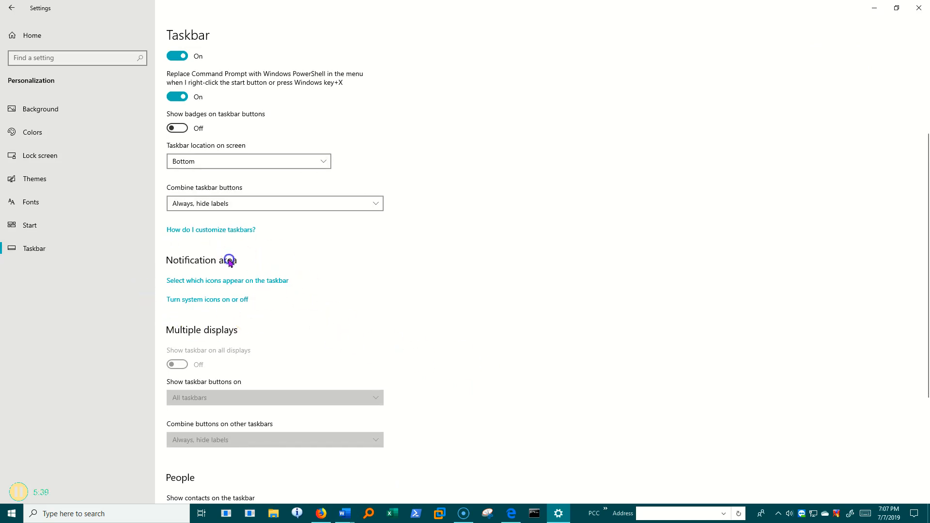
mouse_move(412, 272)
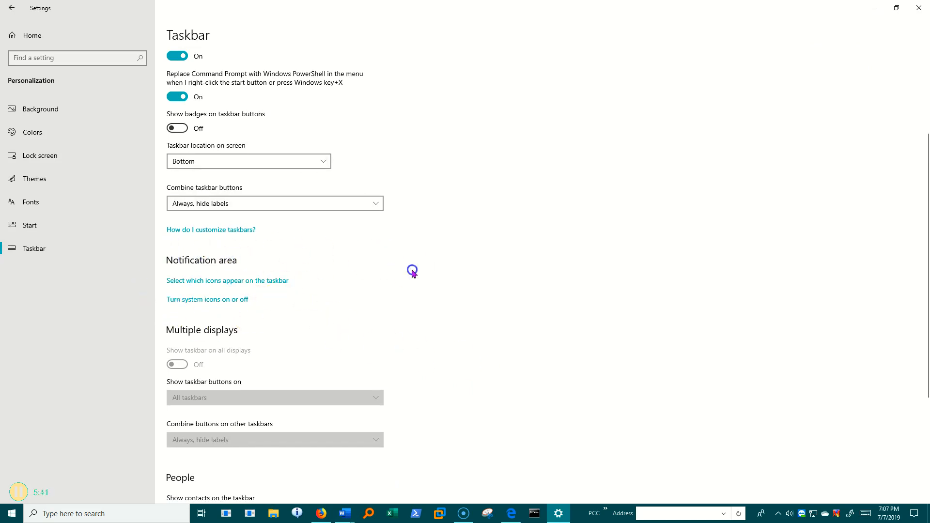
Scroll to People and switch off 'Show contacts on the taskbar'
scroll(down, 3)
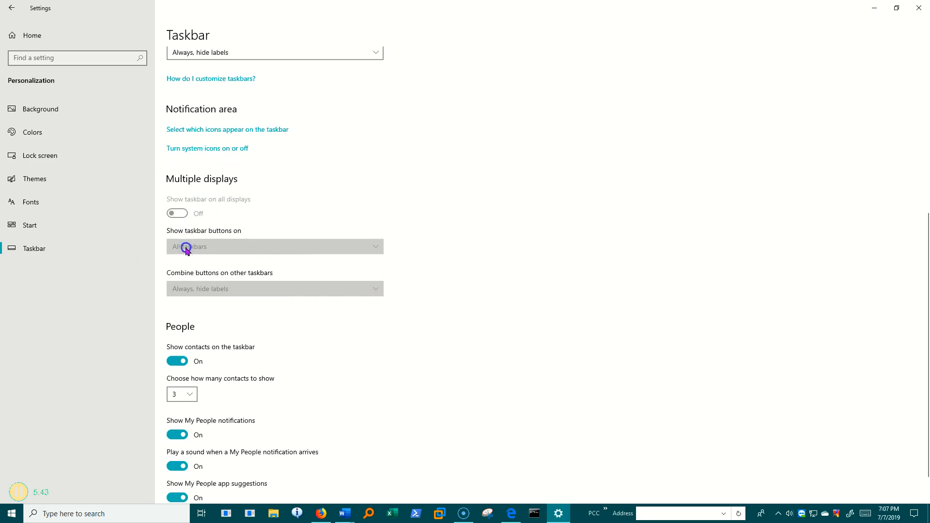
mouse_move(217, 304)
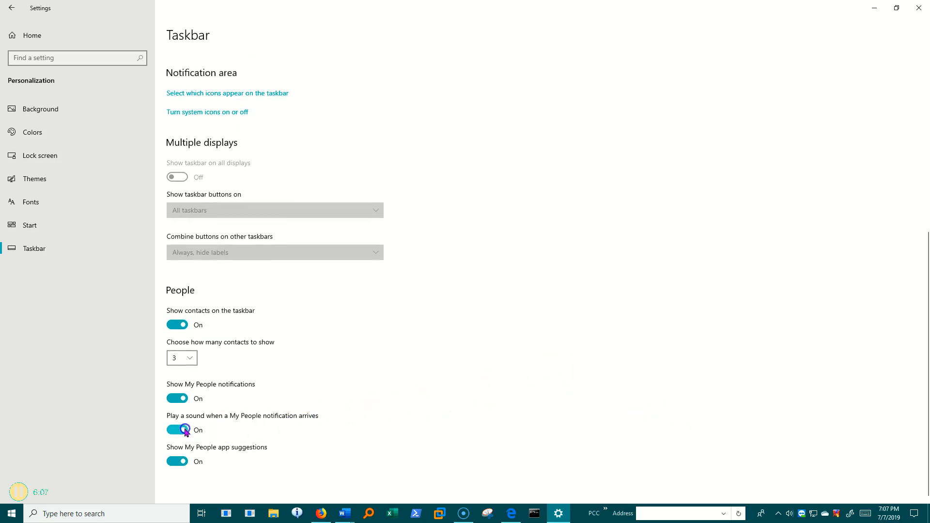
mouse_move(290, 423)
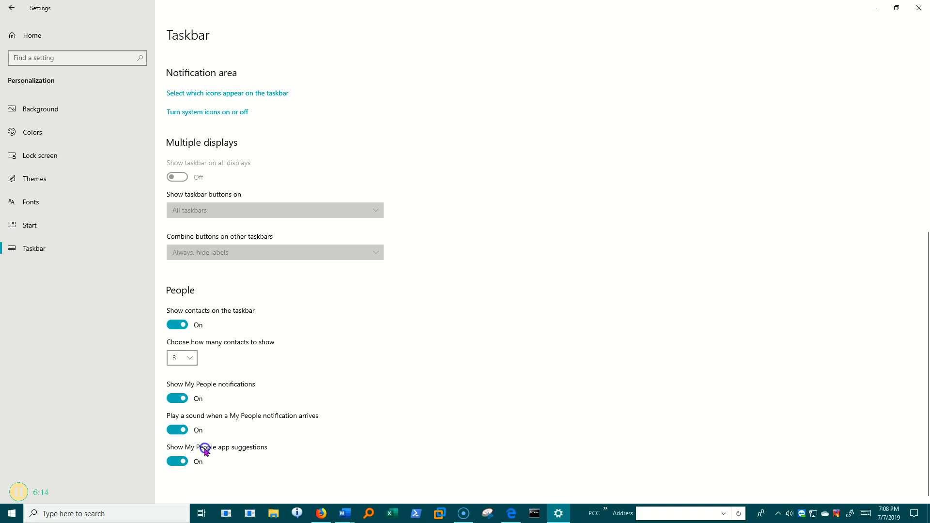
mouse_move(226, 450)
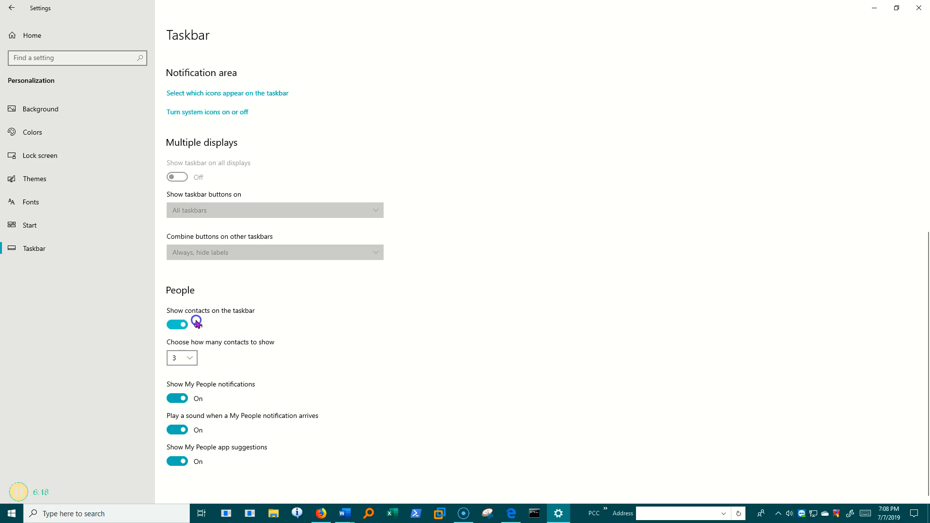
click(176, 324)
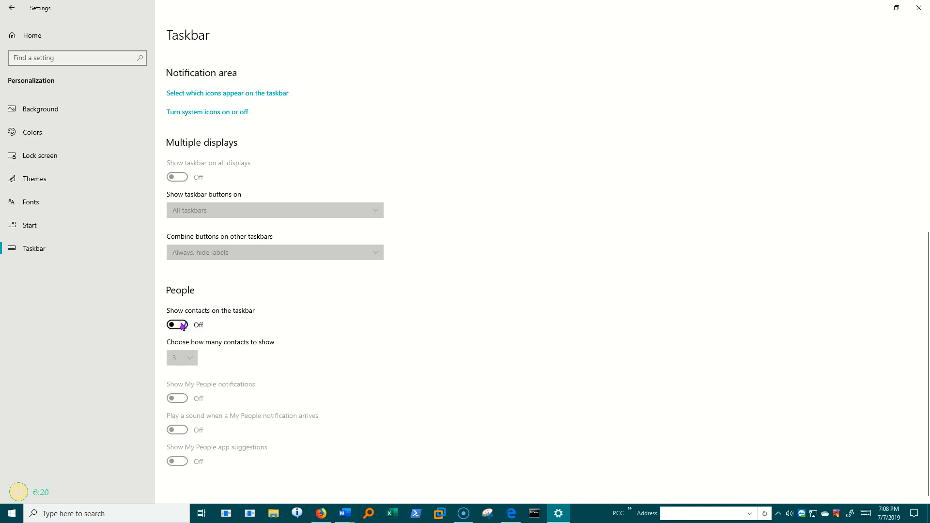